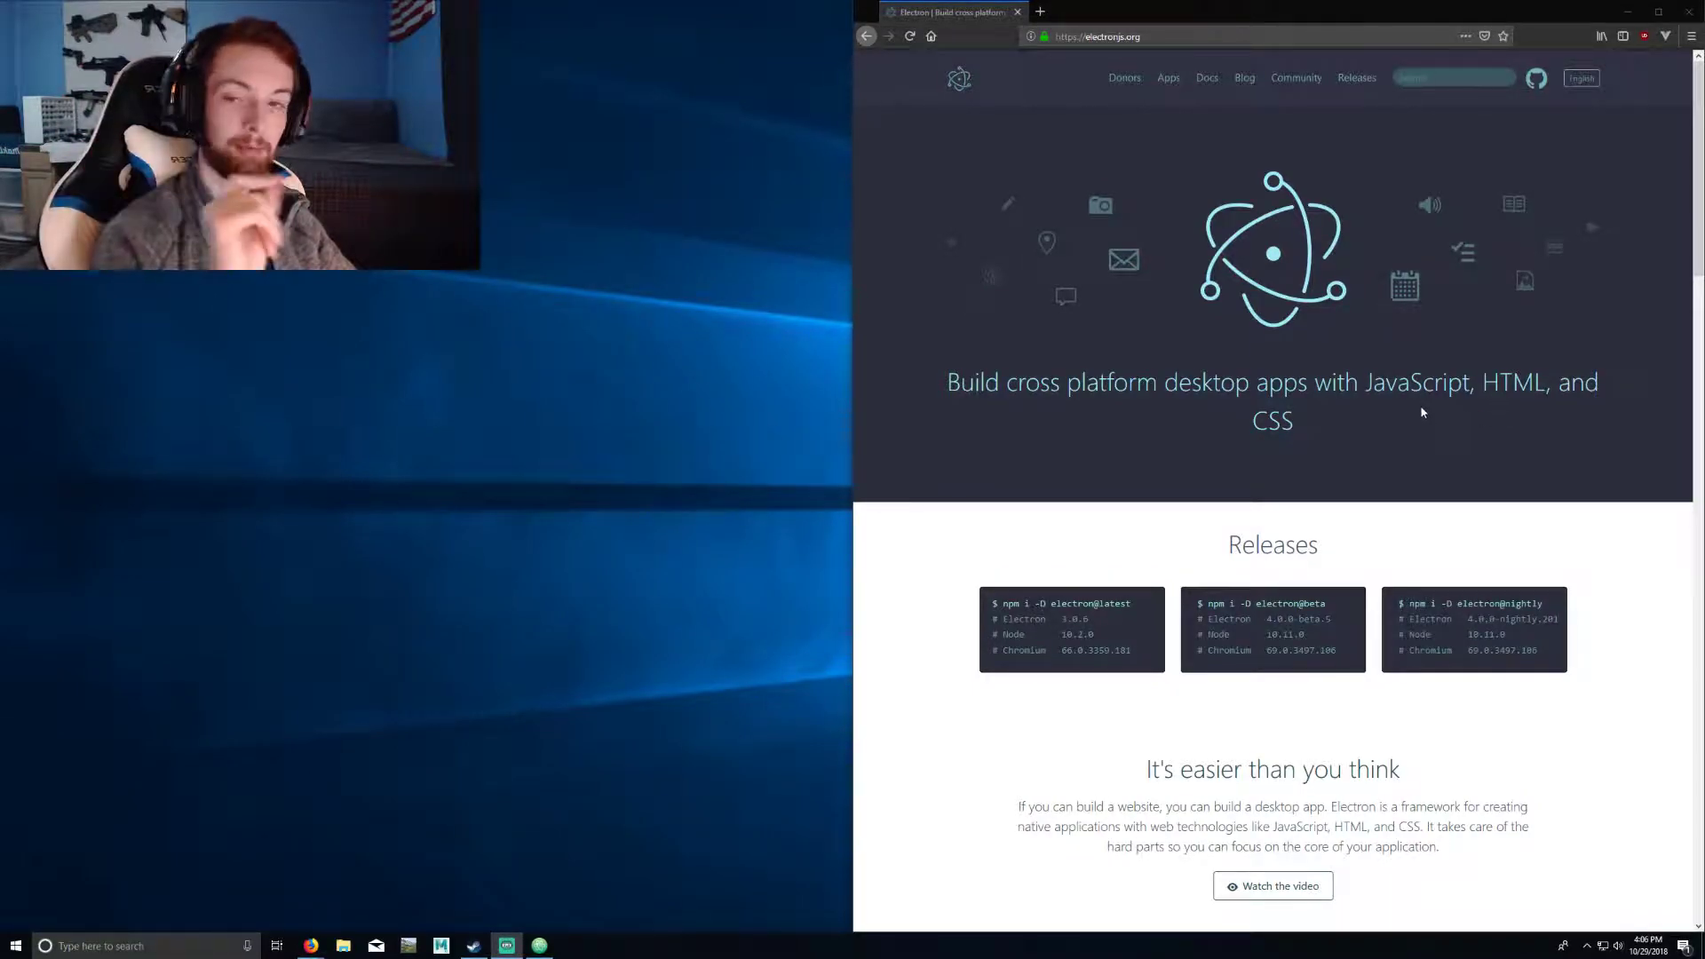
Step: Scroll the electronjs.org homepage down to the 'Apps built on Electron' gallery showing Atom
scroll("down", 3)
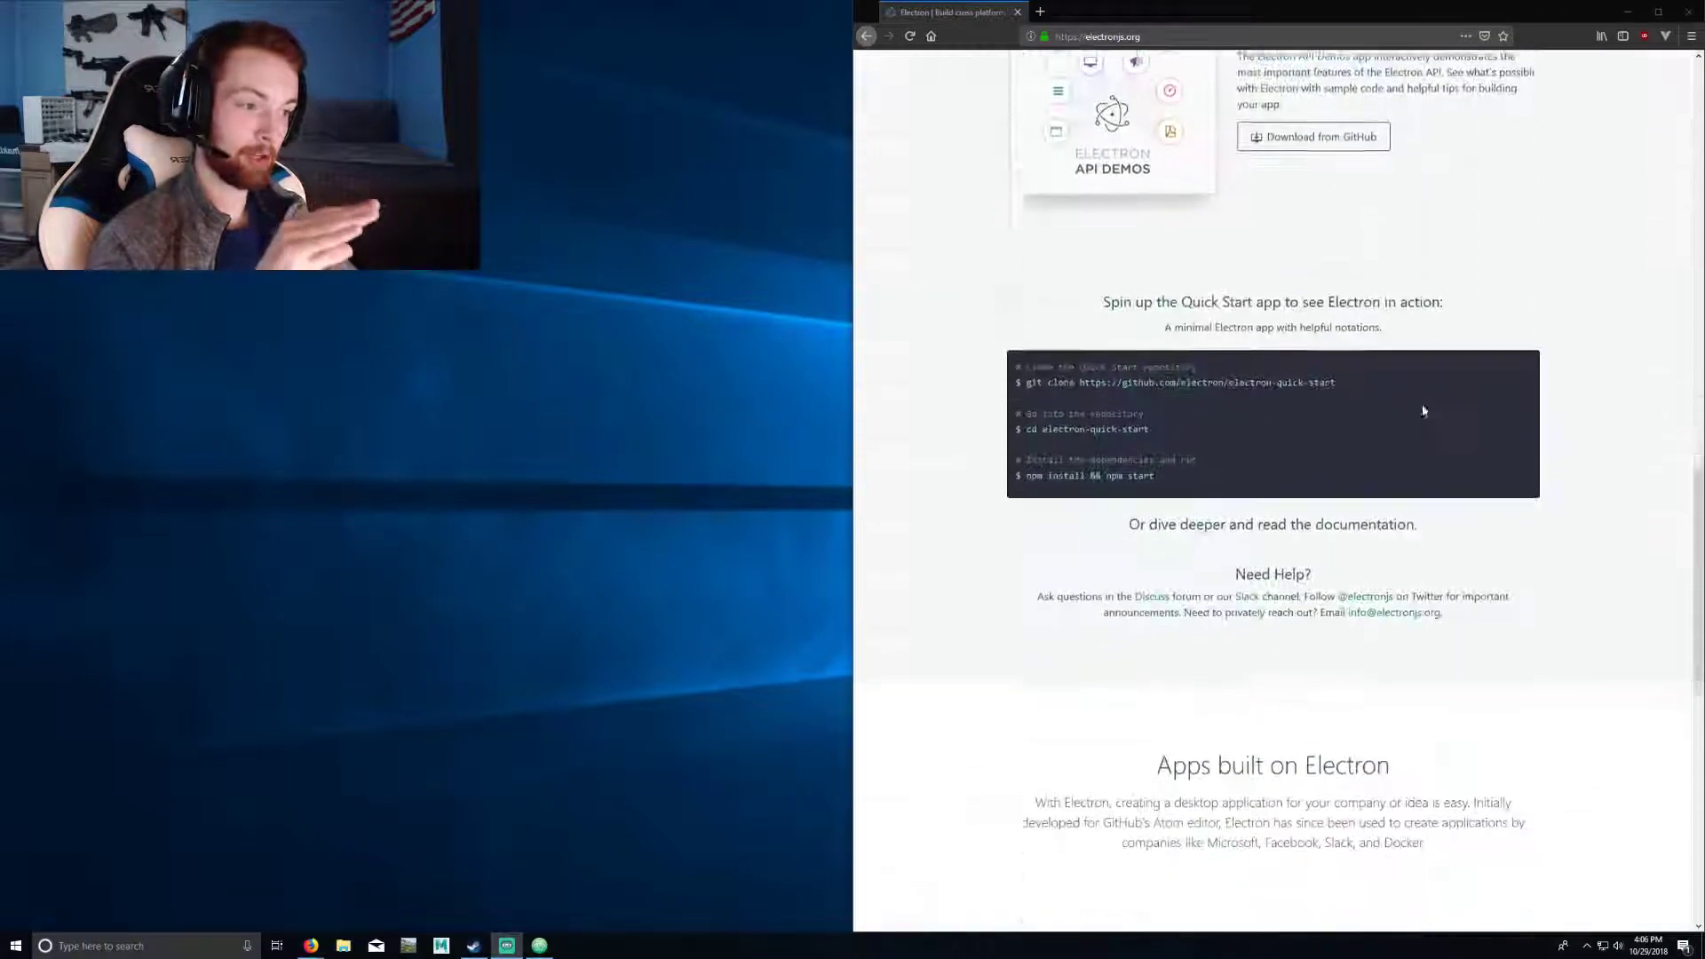
scroll("down", 3)
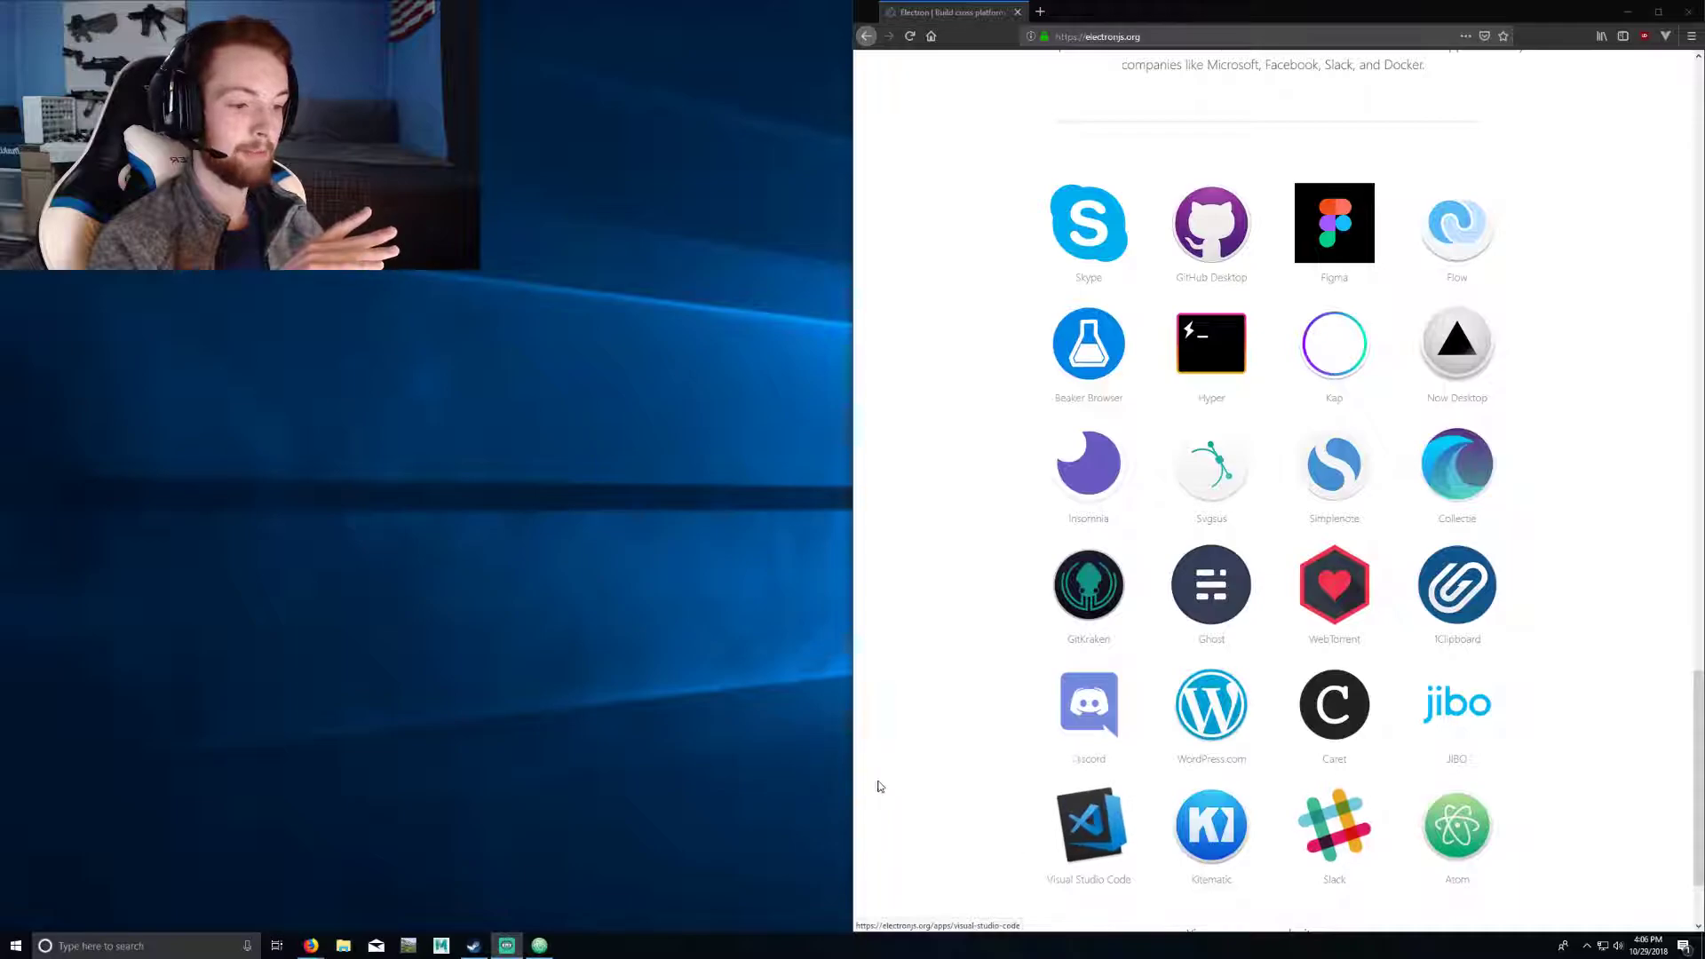
mouse_move(1087, 222)
type("task")
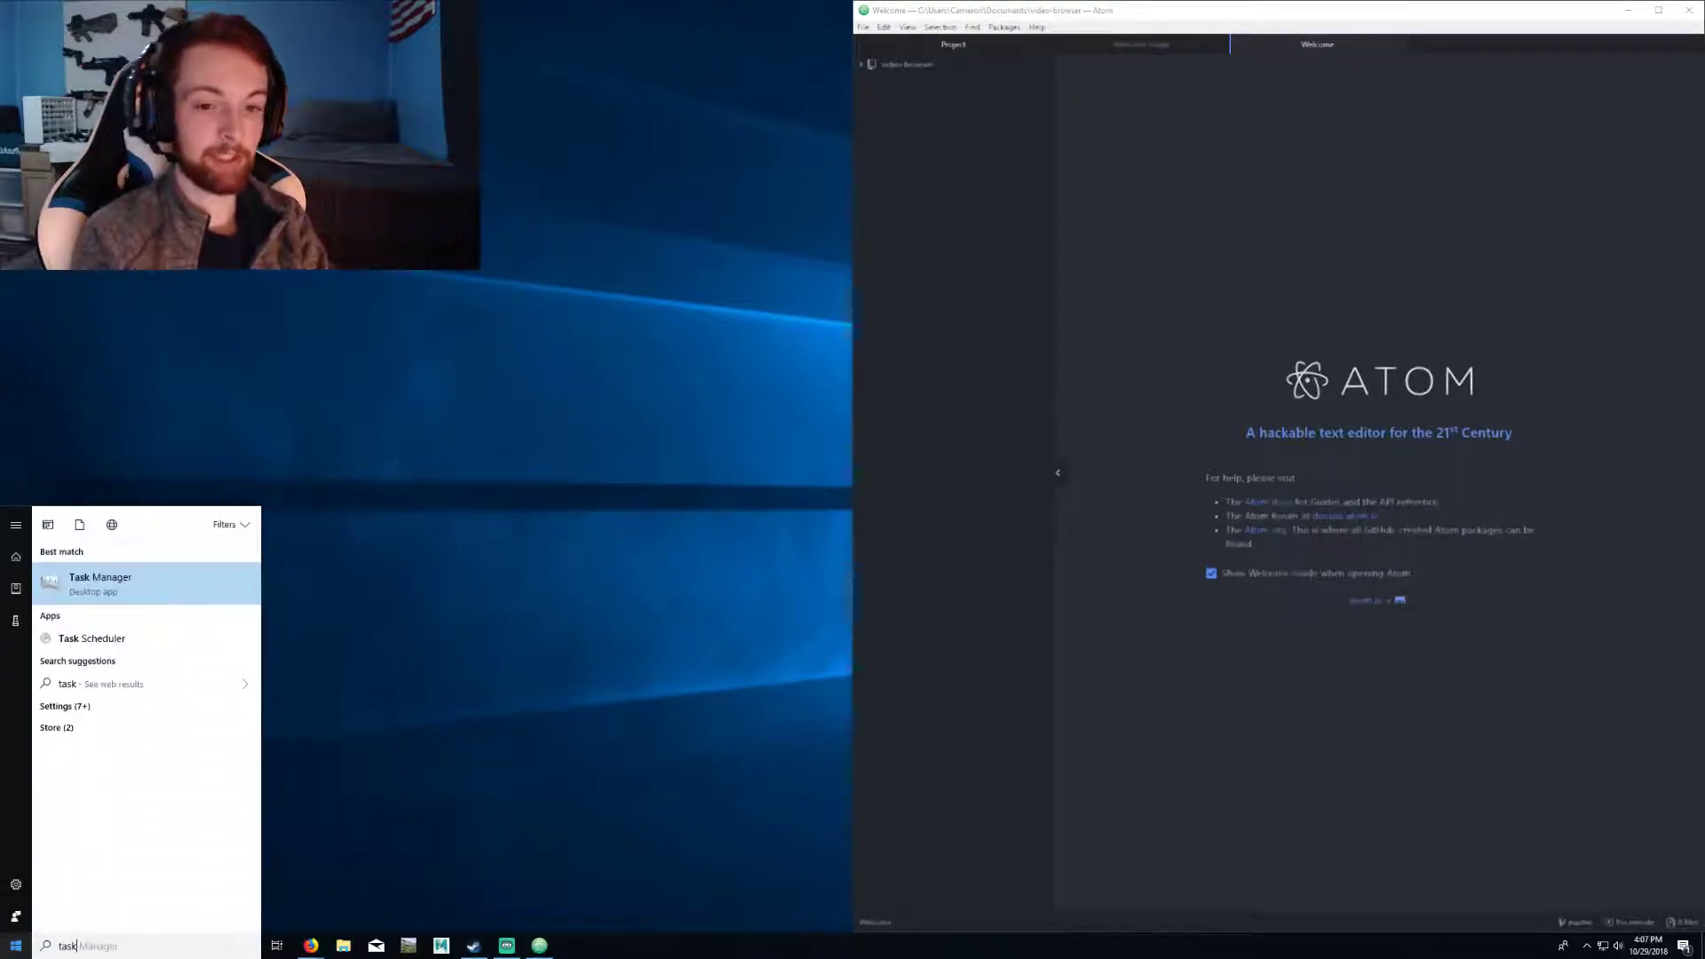
Step: Launch Task Manager from search and expand it to the full detailed process view
left_click(100, 584)
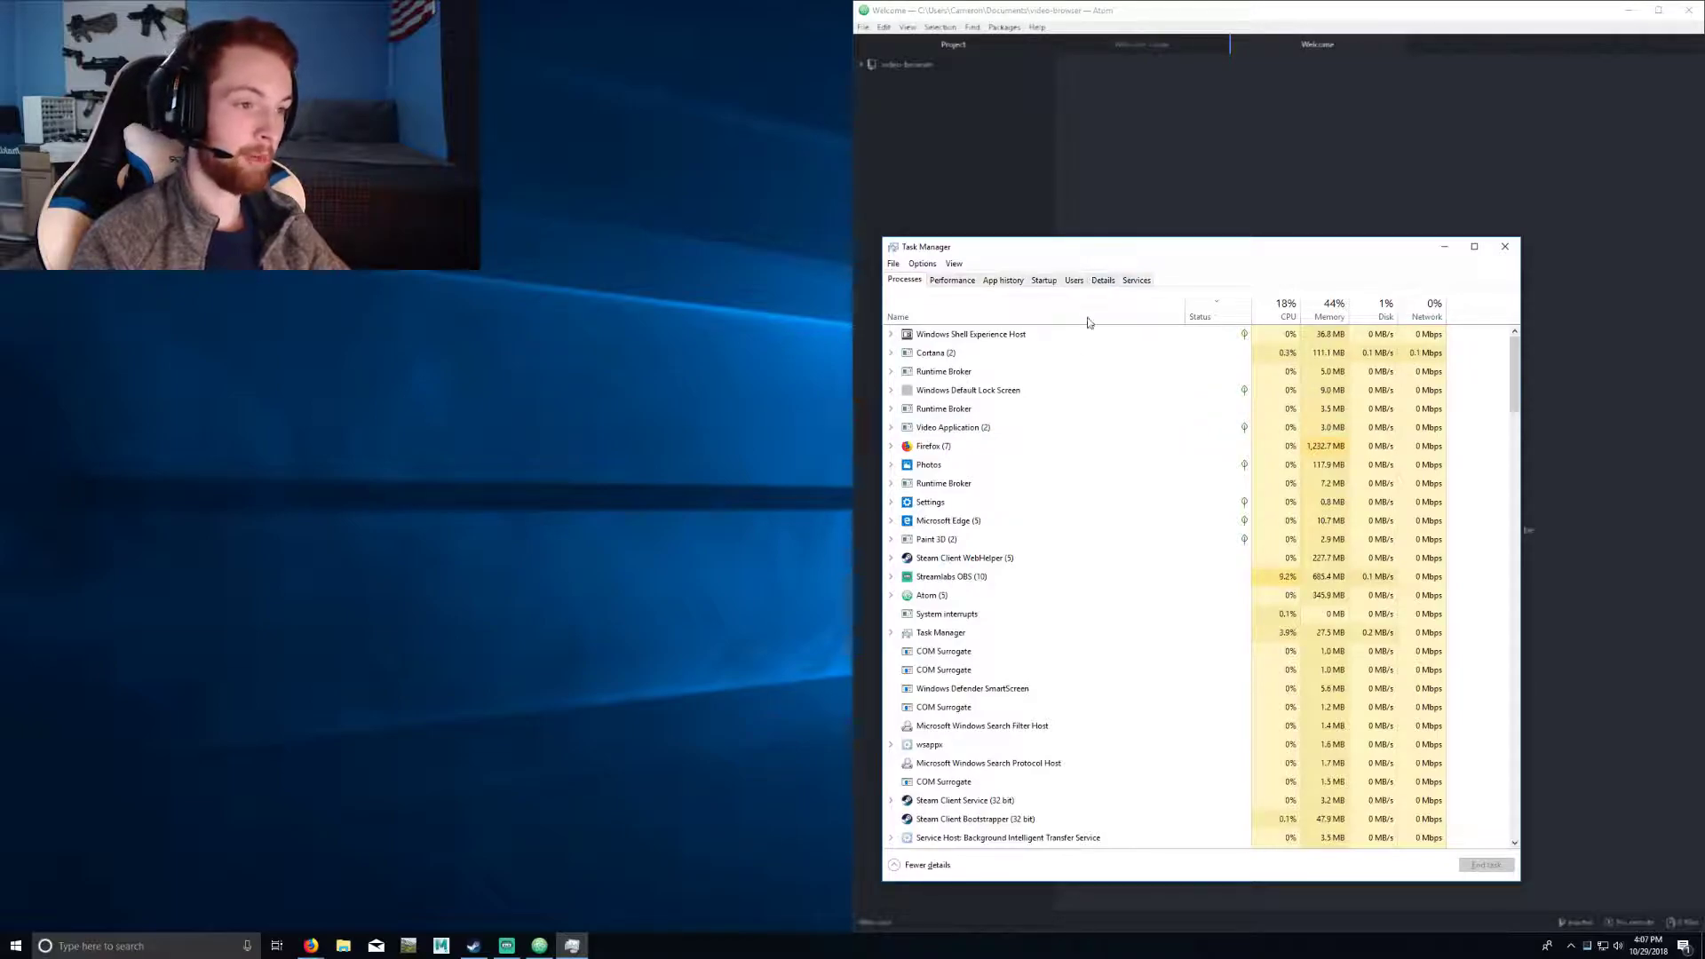
left_click(927, 864)
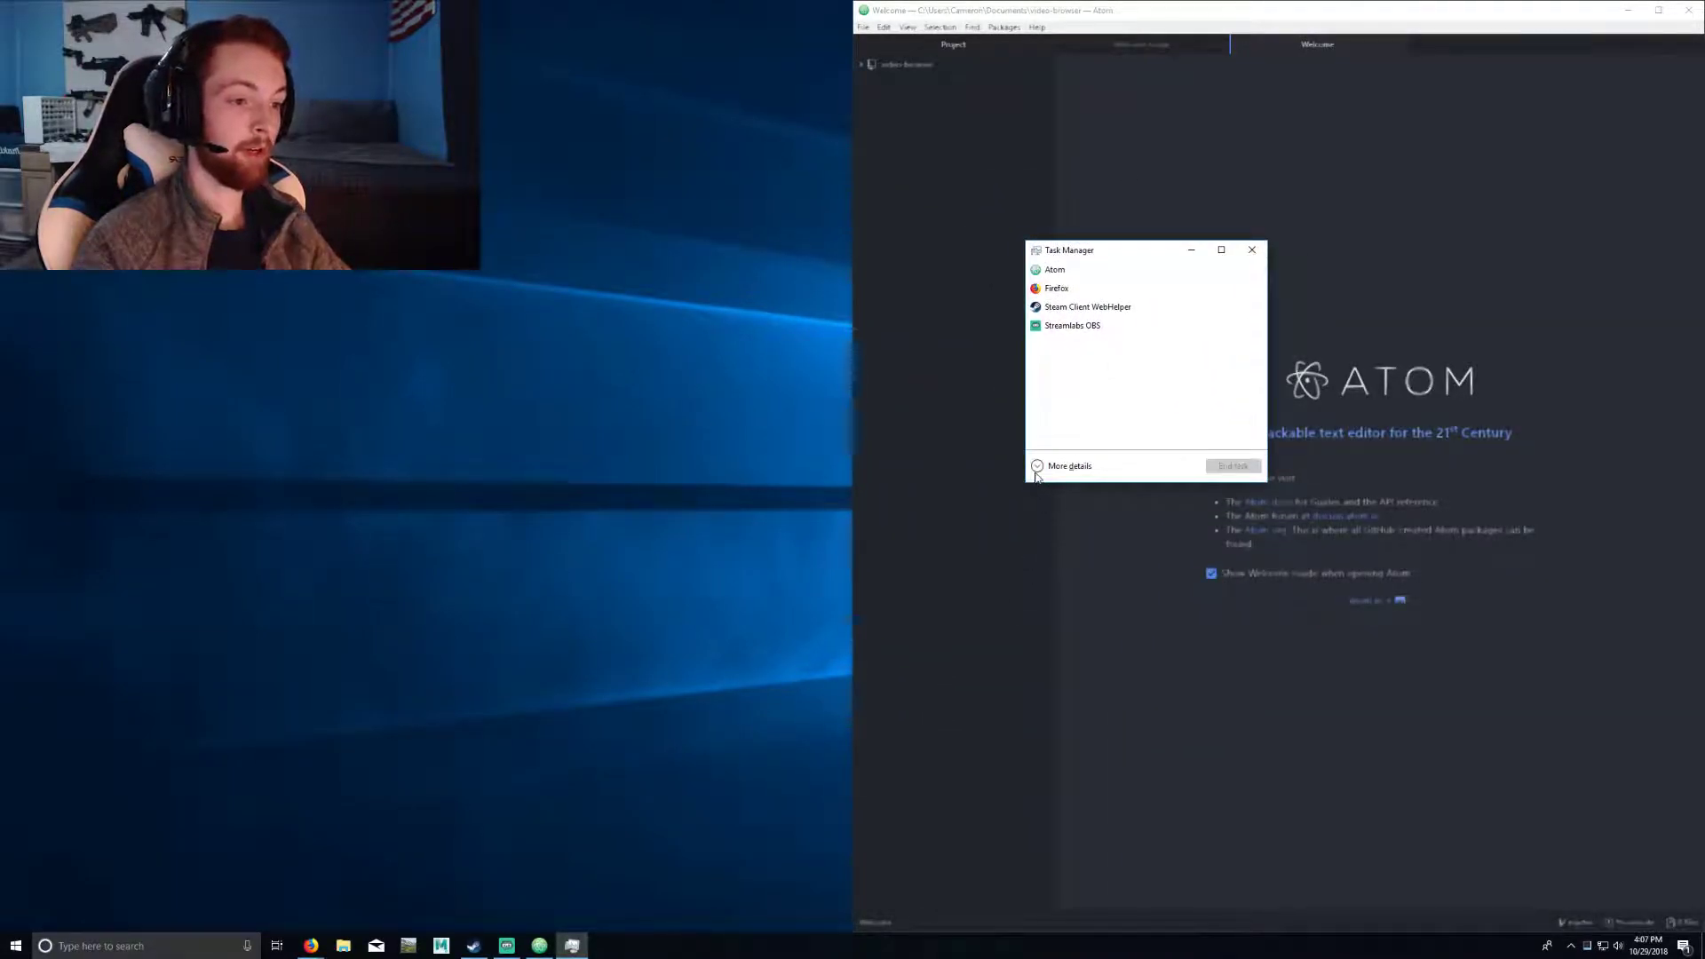
left_click(1069, 465)
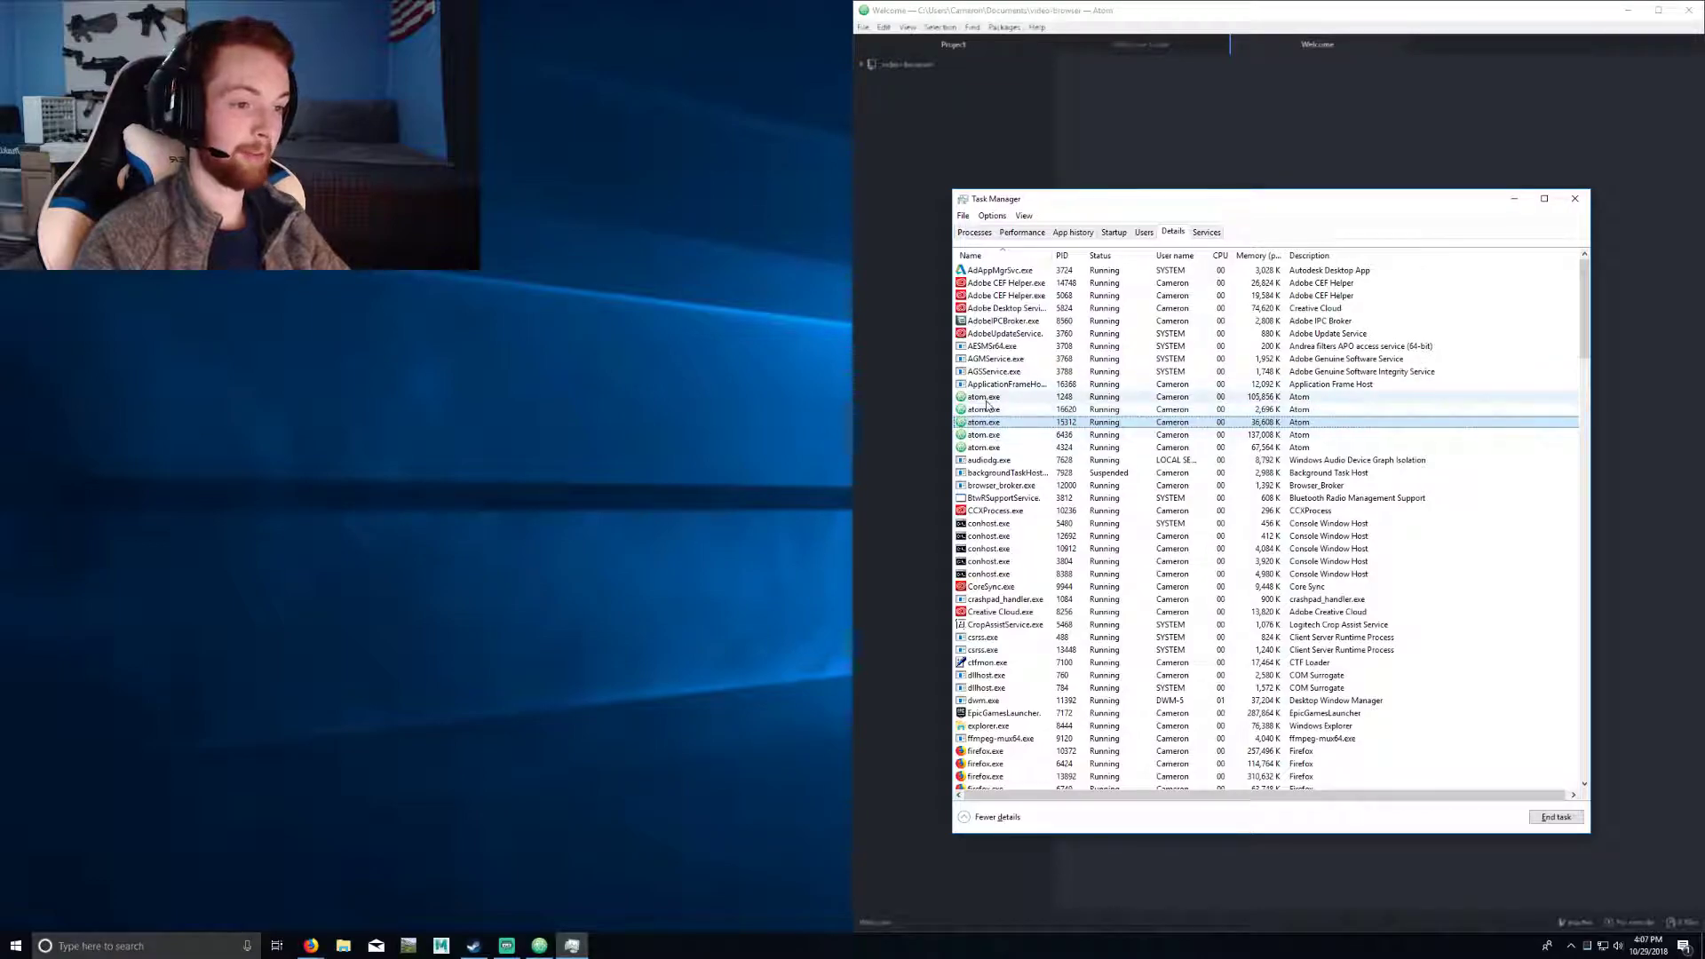
Step: Browse the Details list, selecting several atom.exe and steamwebhelper.exe processes
left_click(982, 447)
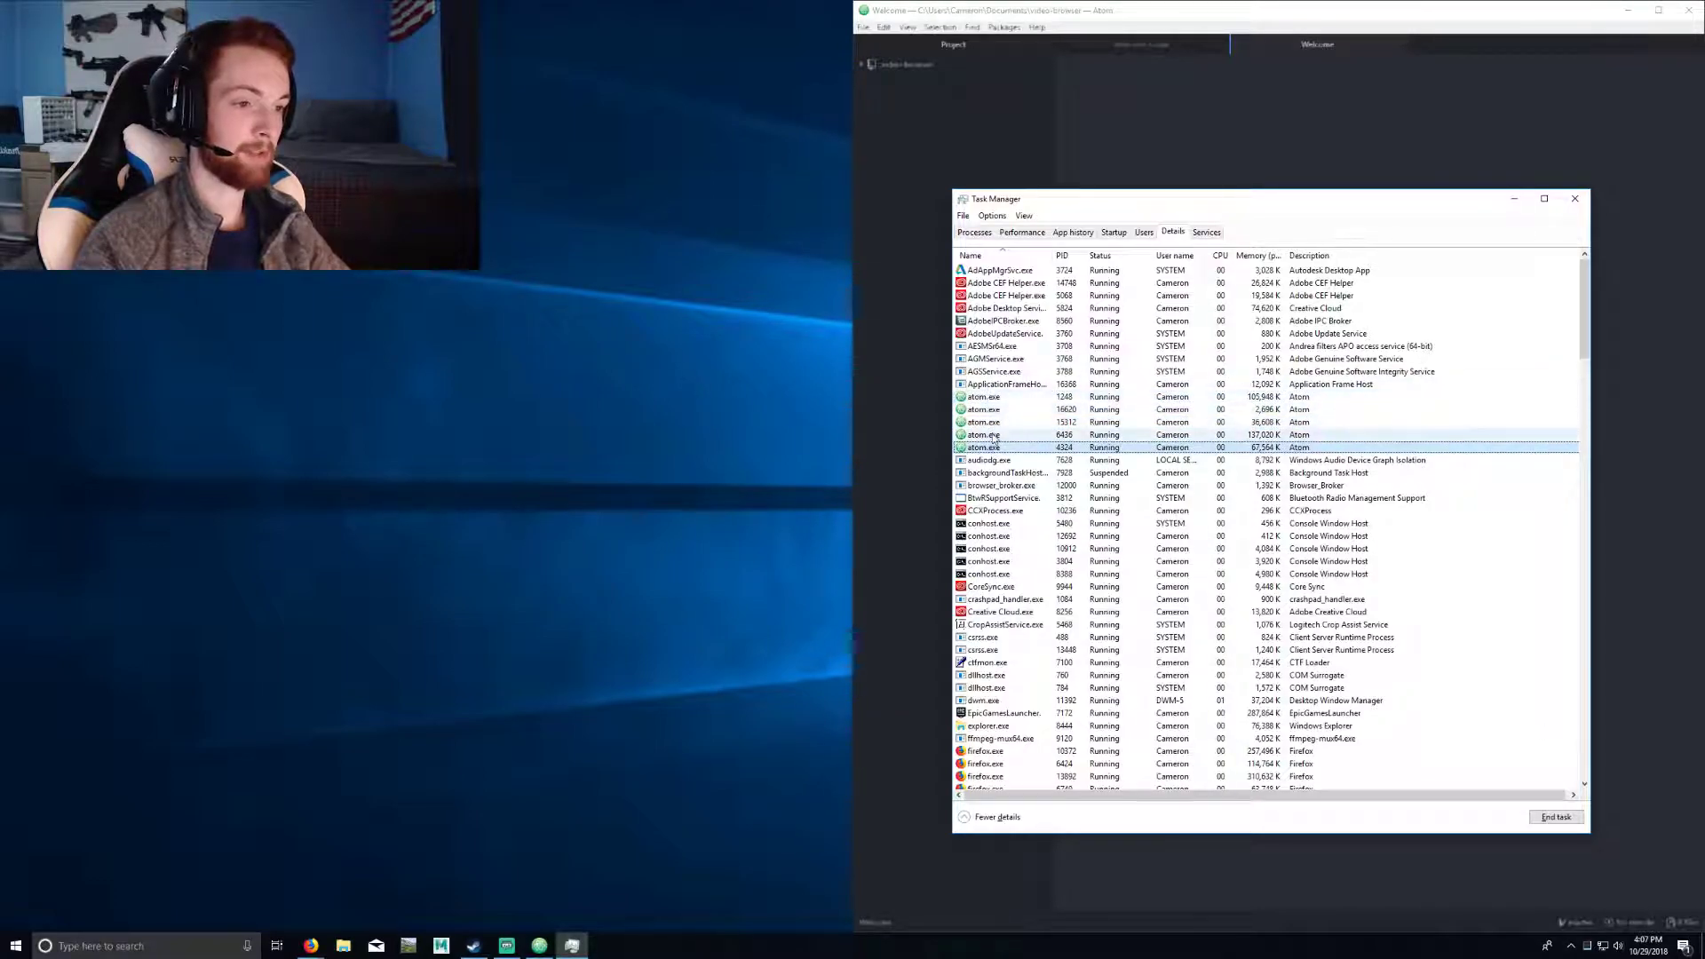
left_click(984, 409)
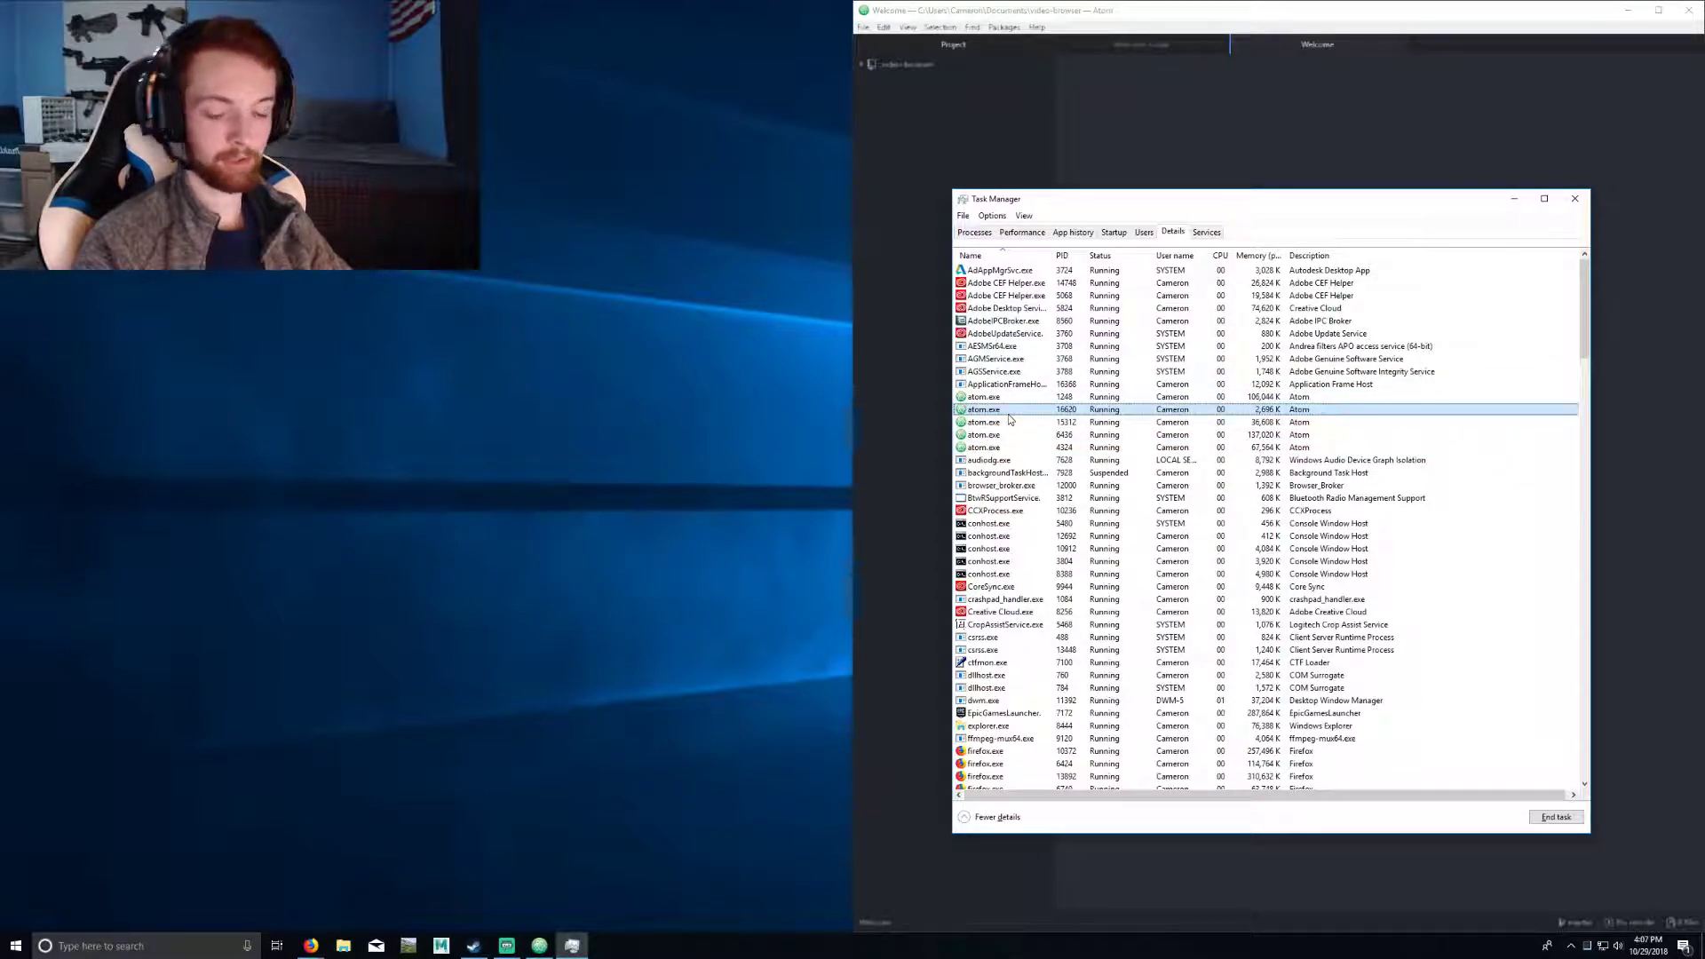
scroll("down", 3)
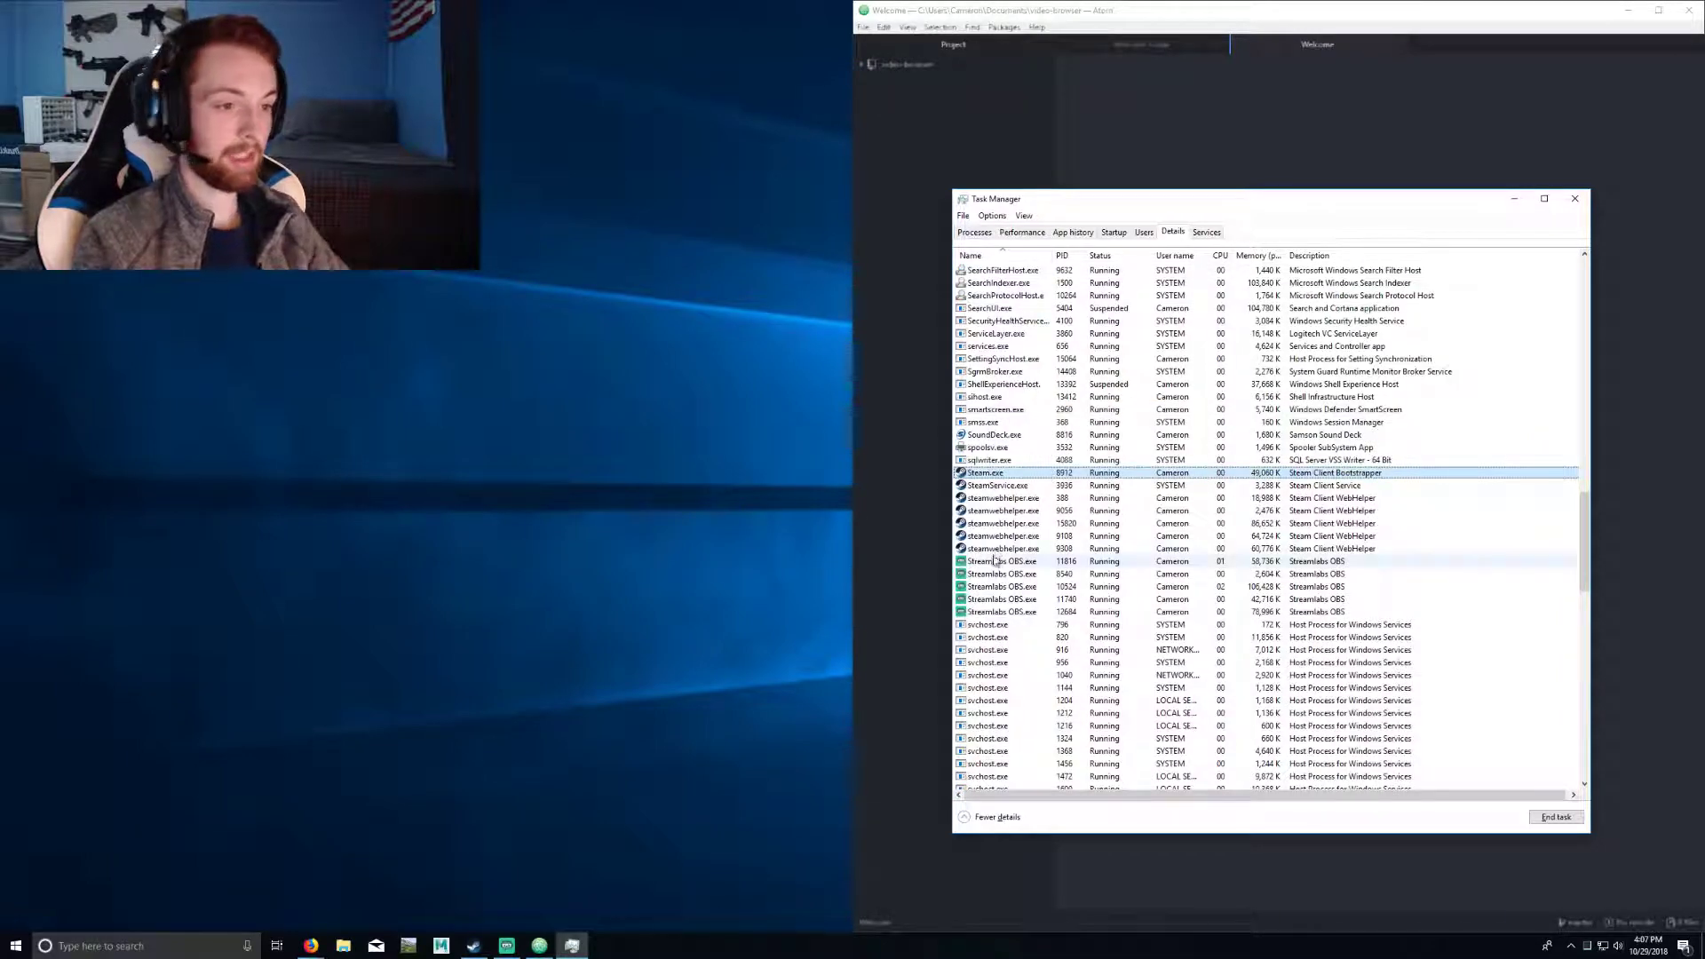
left_click(1001, 498)
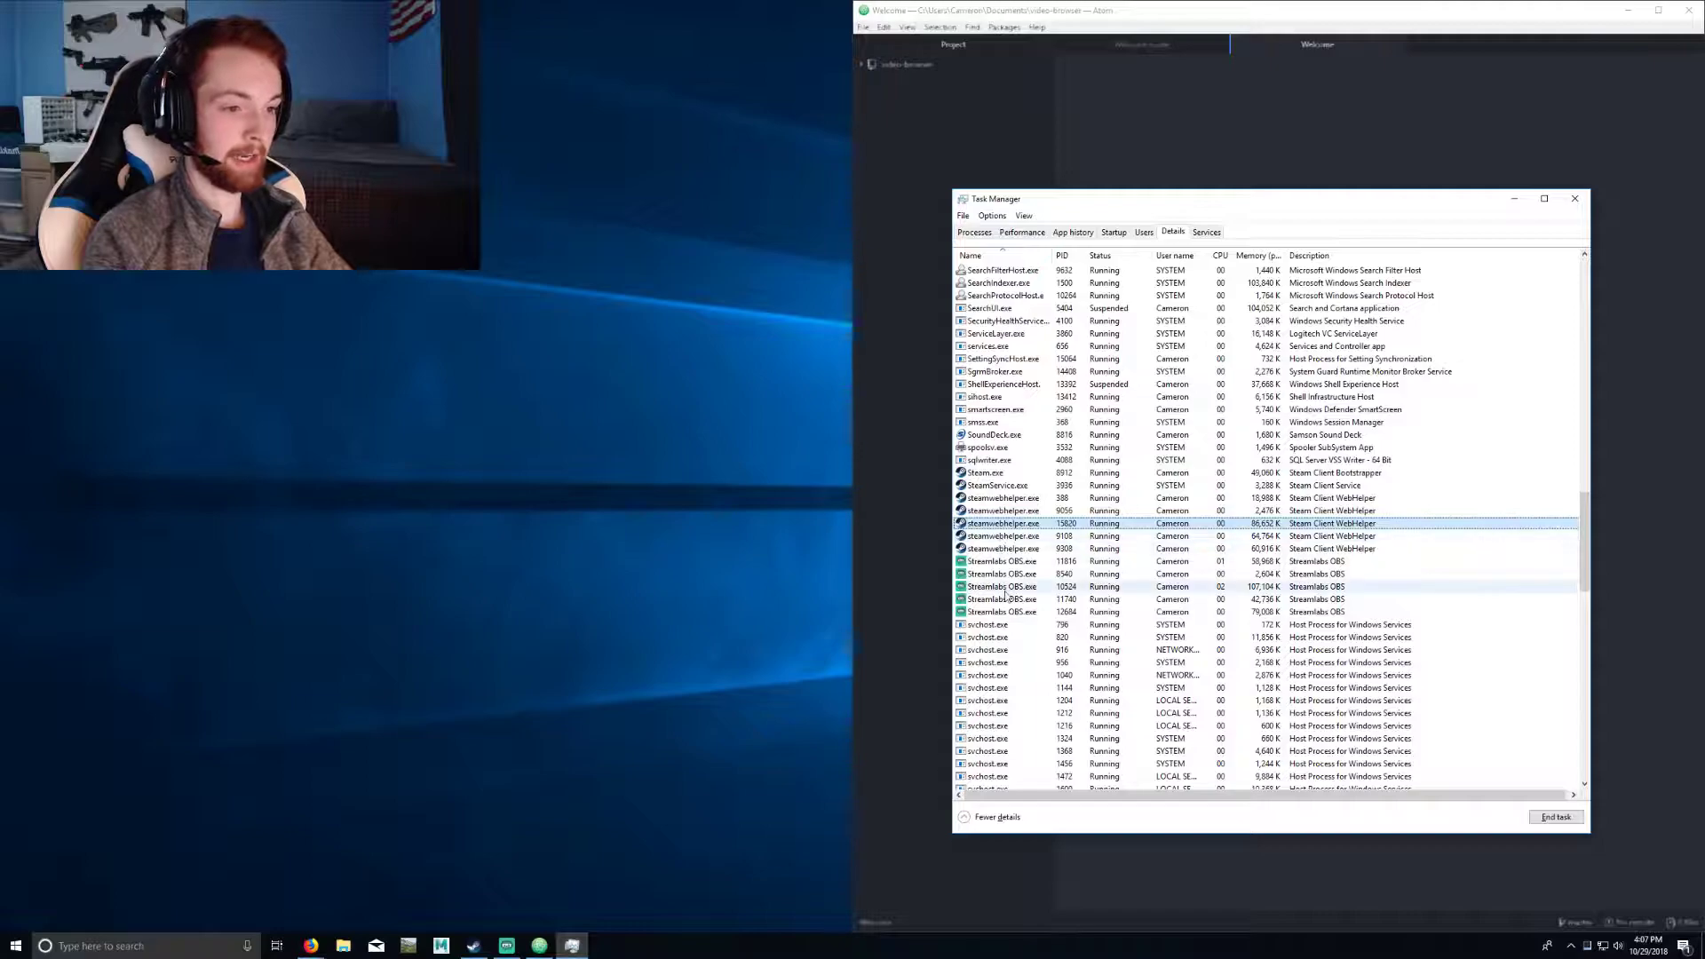
left_click(1001, 586)
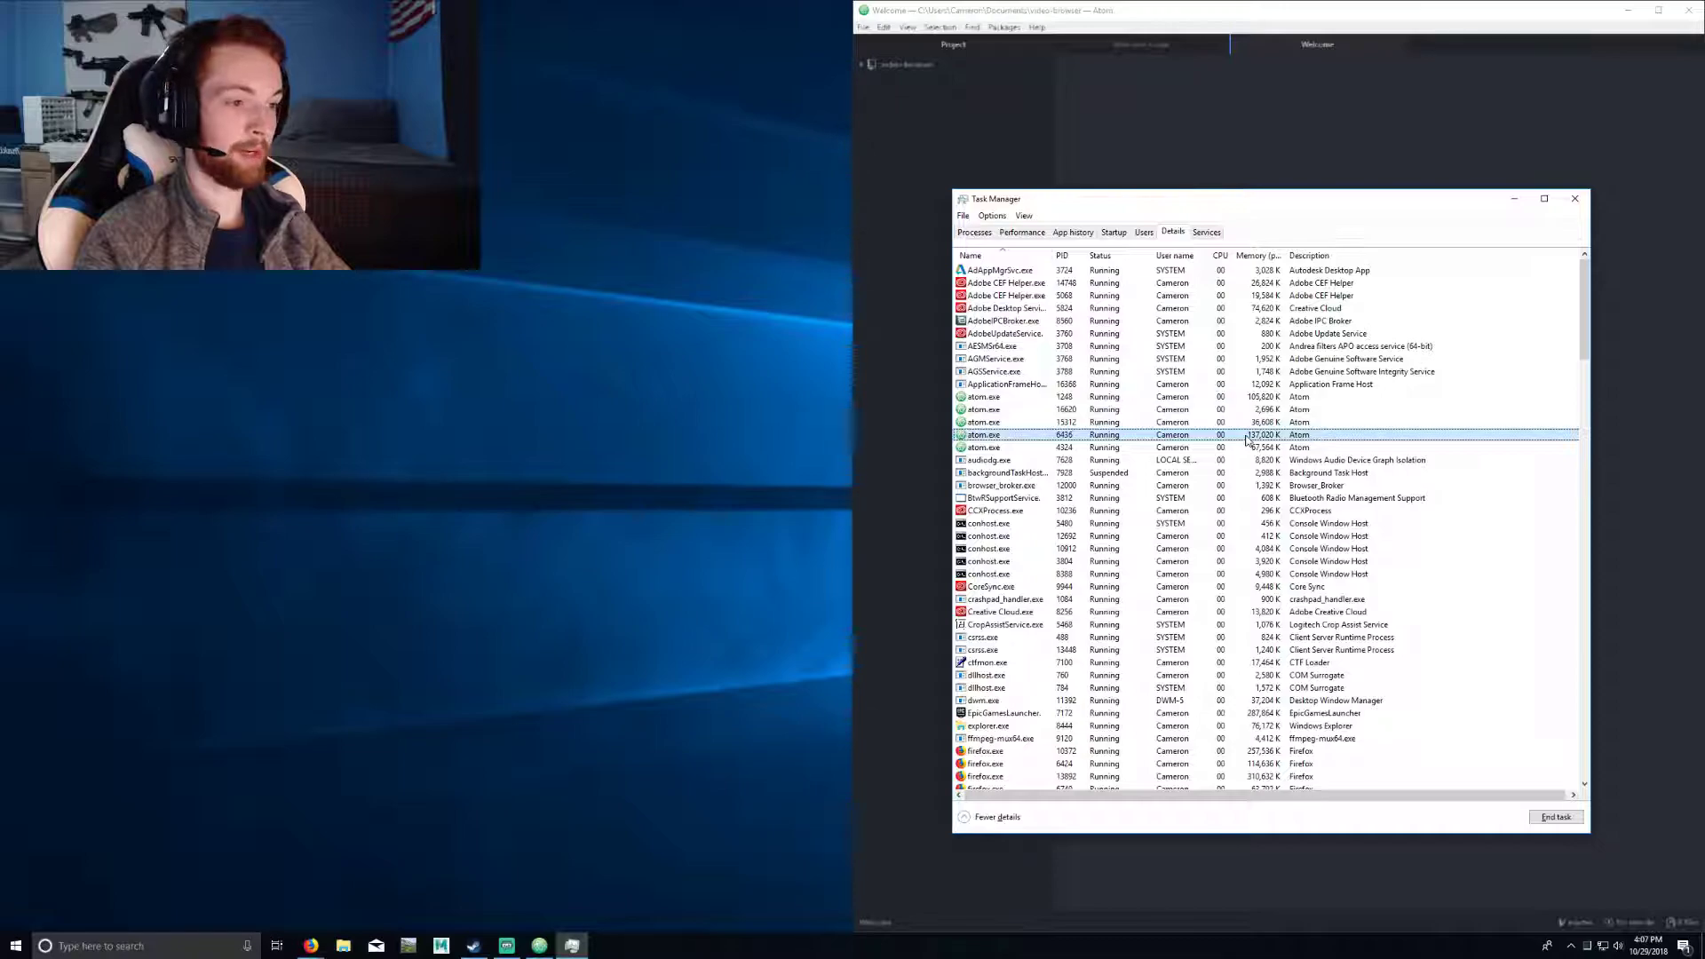
Step: Open atom.exe's file location, Atom's app-1.32.0 install folder, in File Explorer
right_click(982, 434)
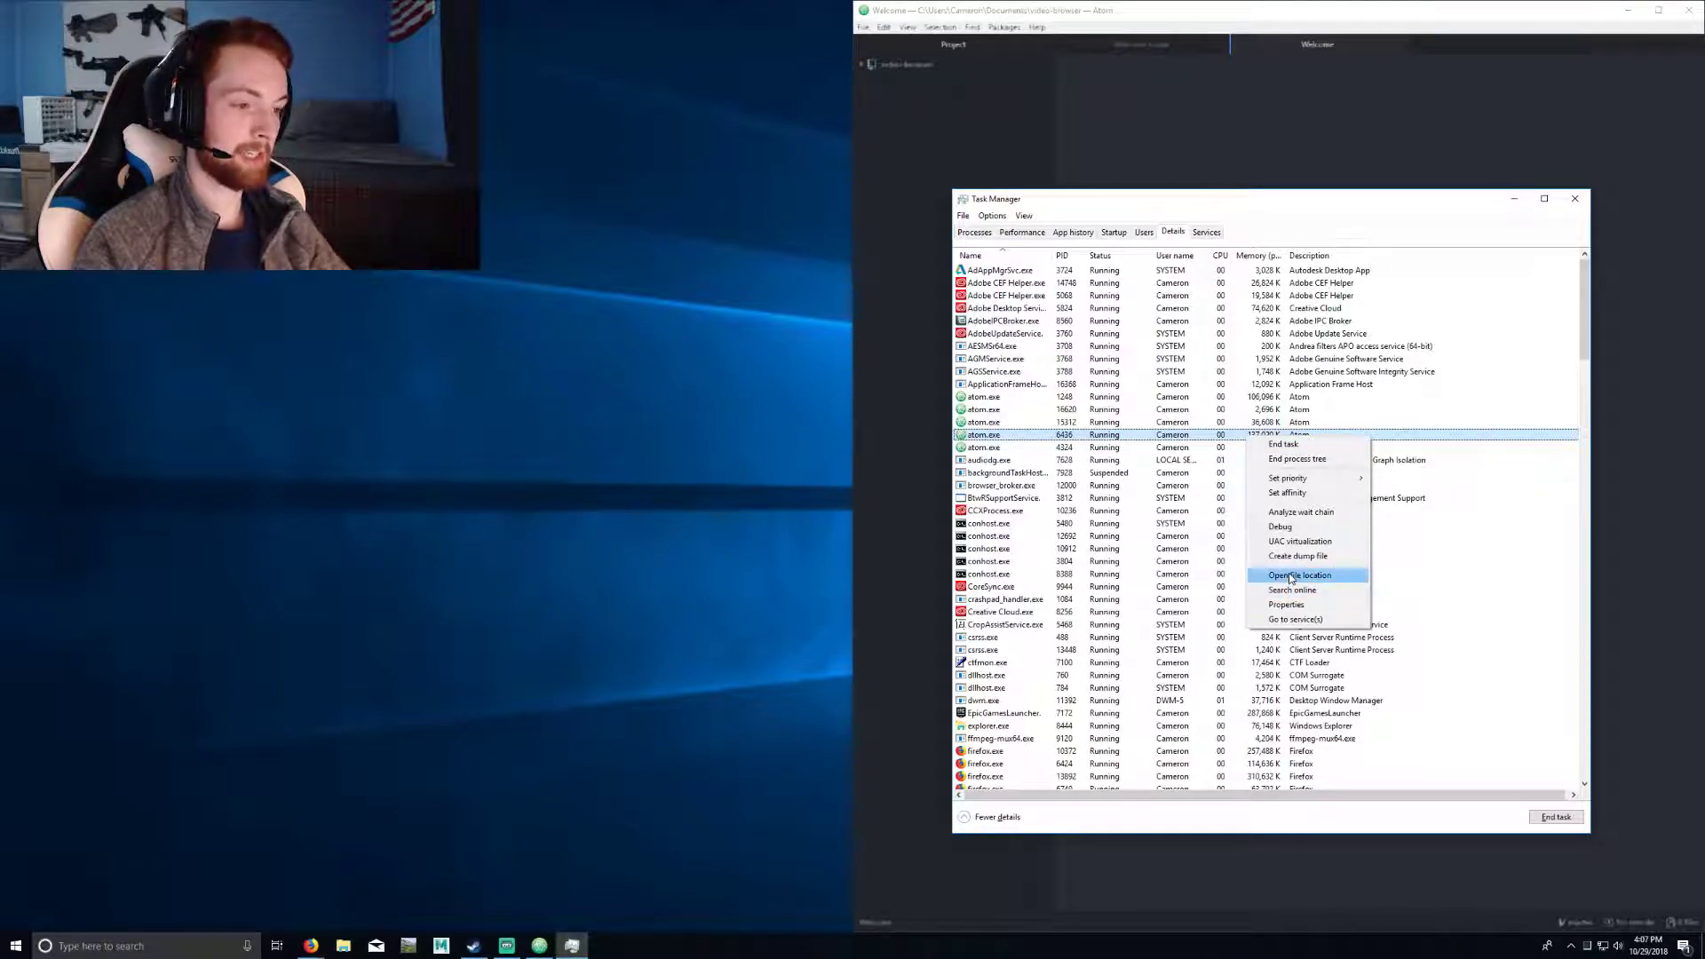
left_click(1298, 574)
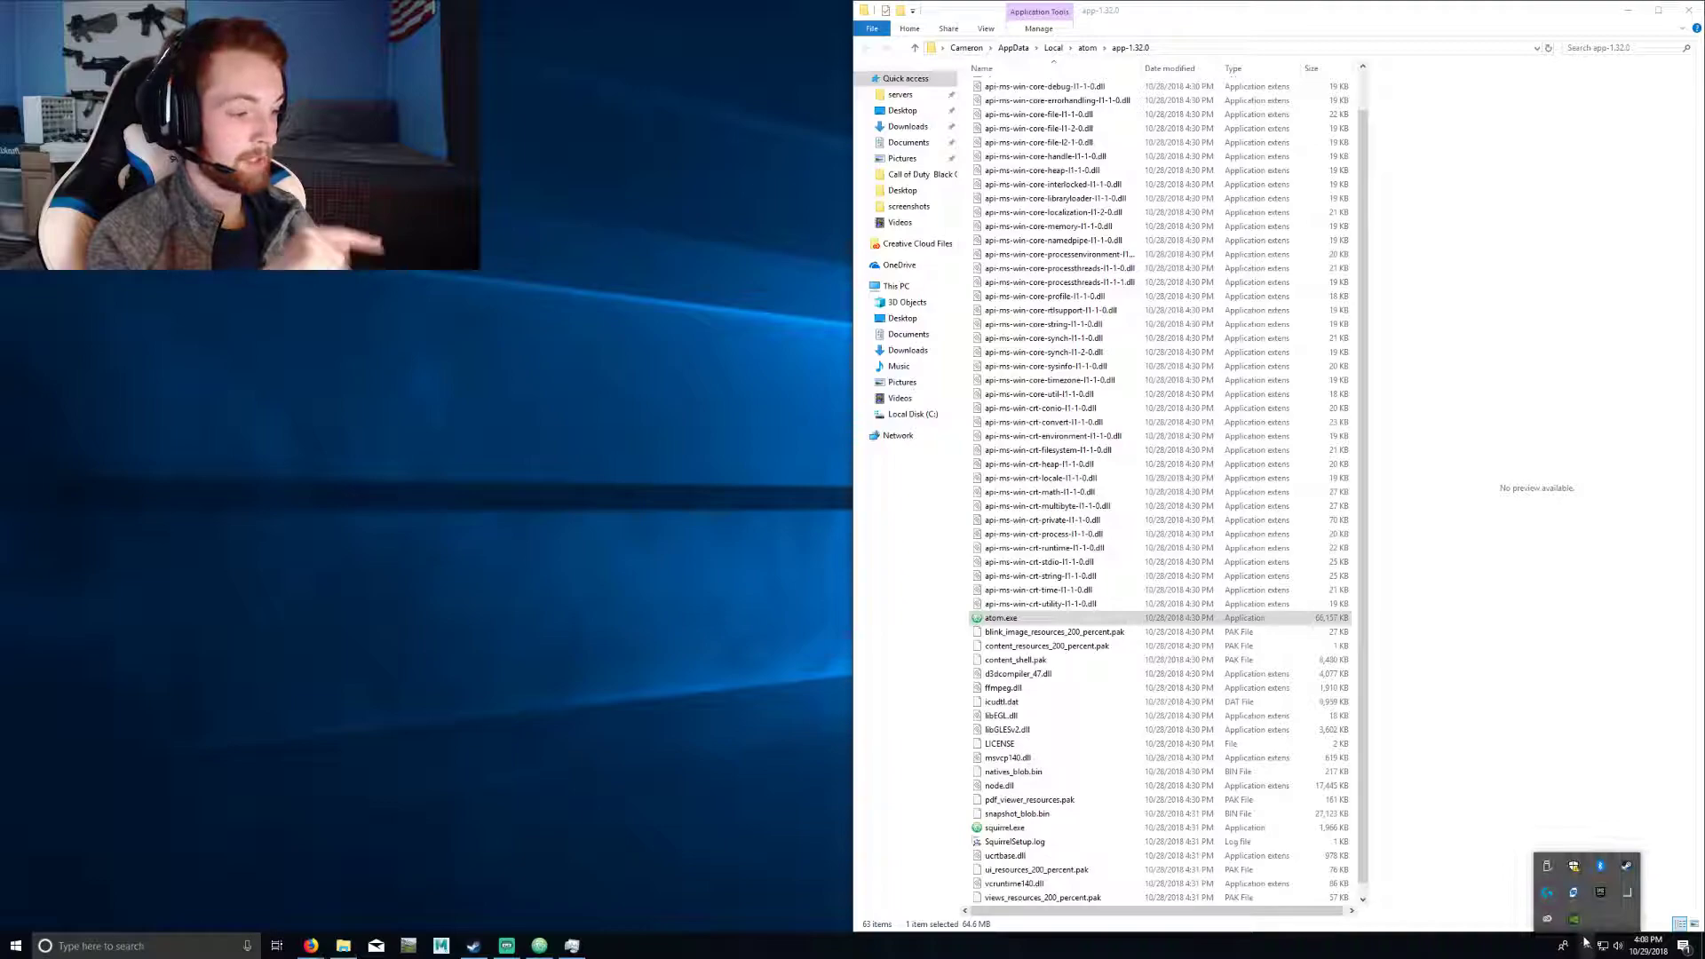
left_click(1564, 945)
type("con")
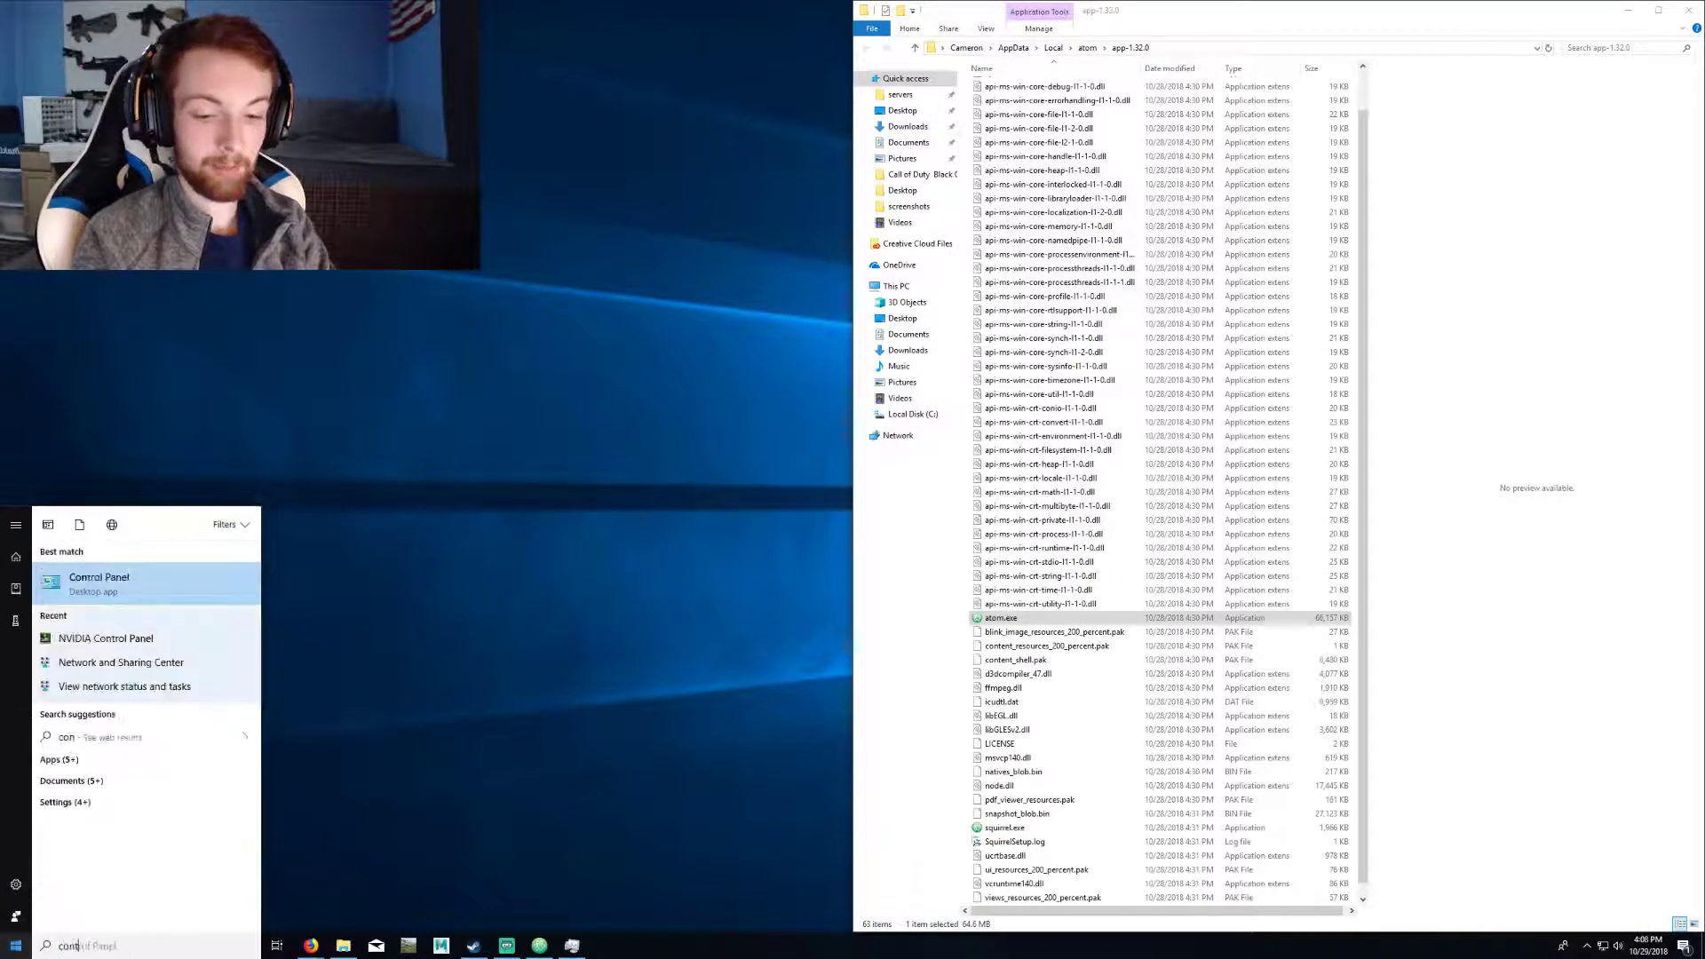
Step: Open Control Panel from search results and search it for 'nvidia'
left_click(98, 578)
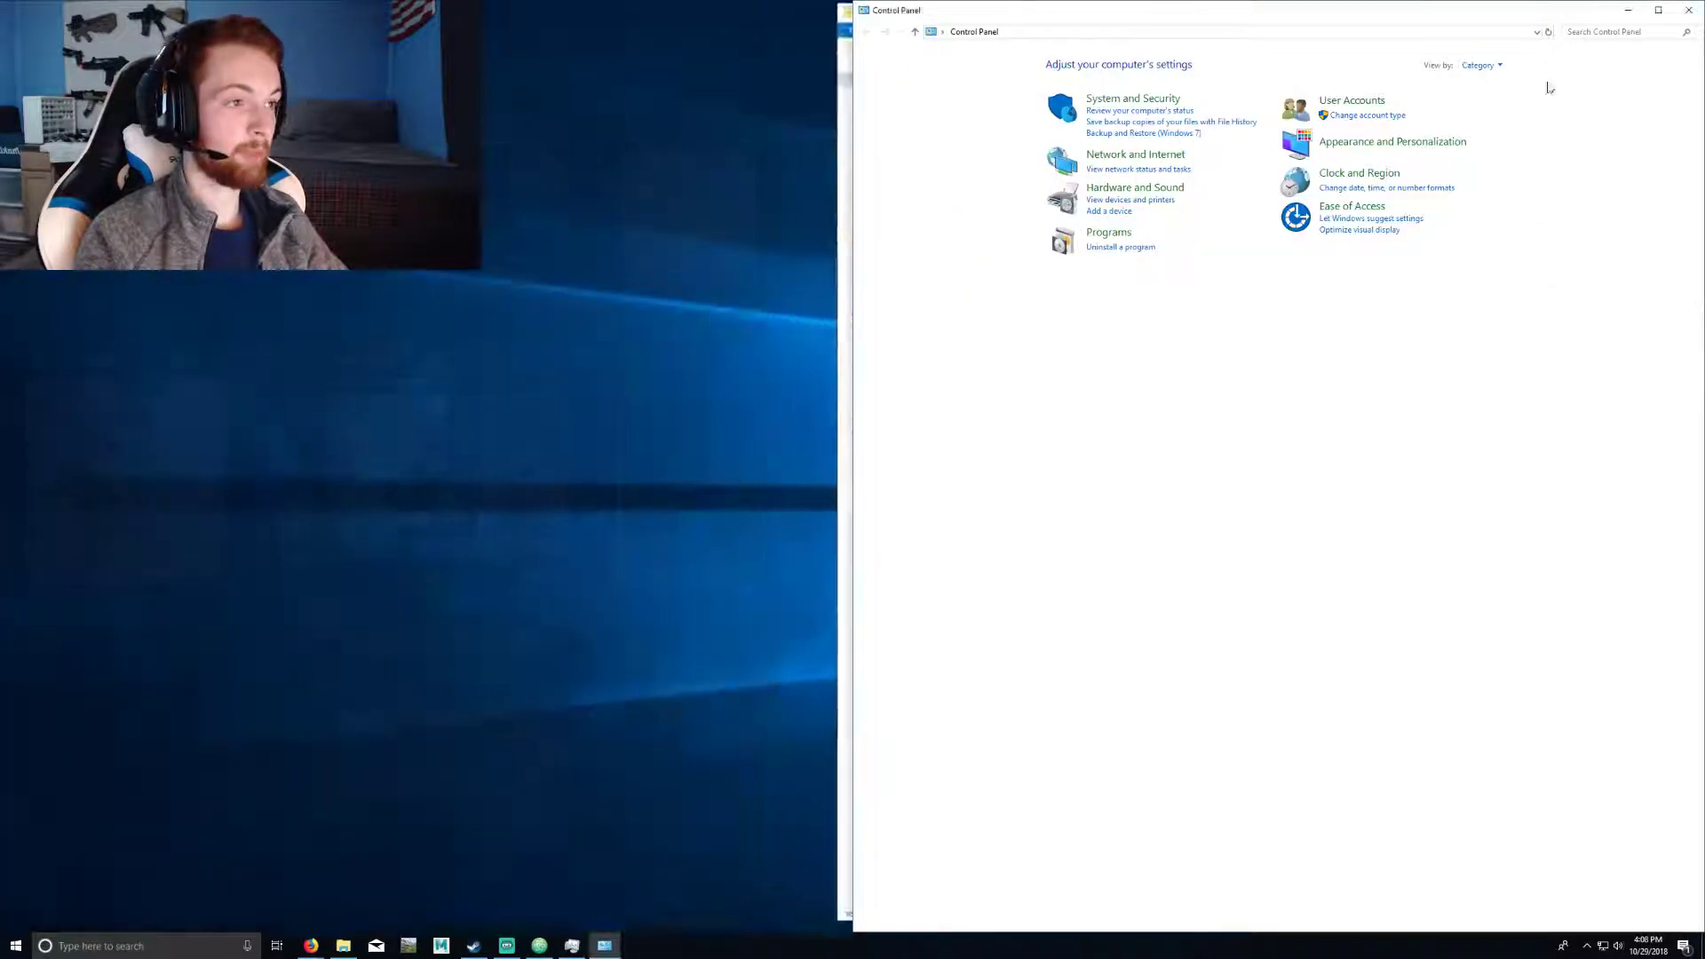
type("nvidia")
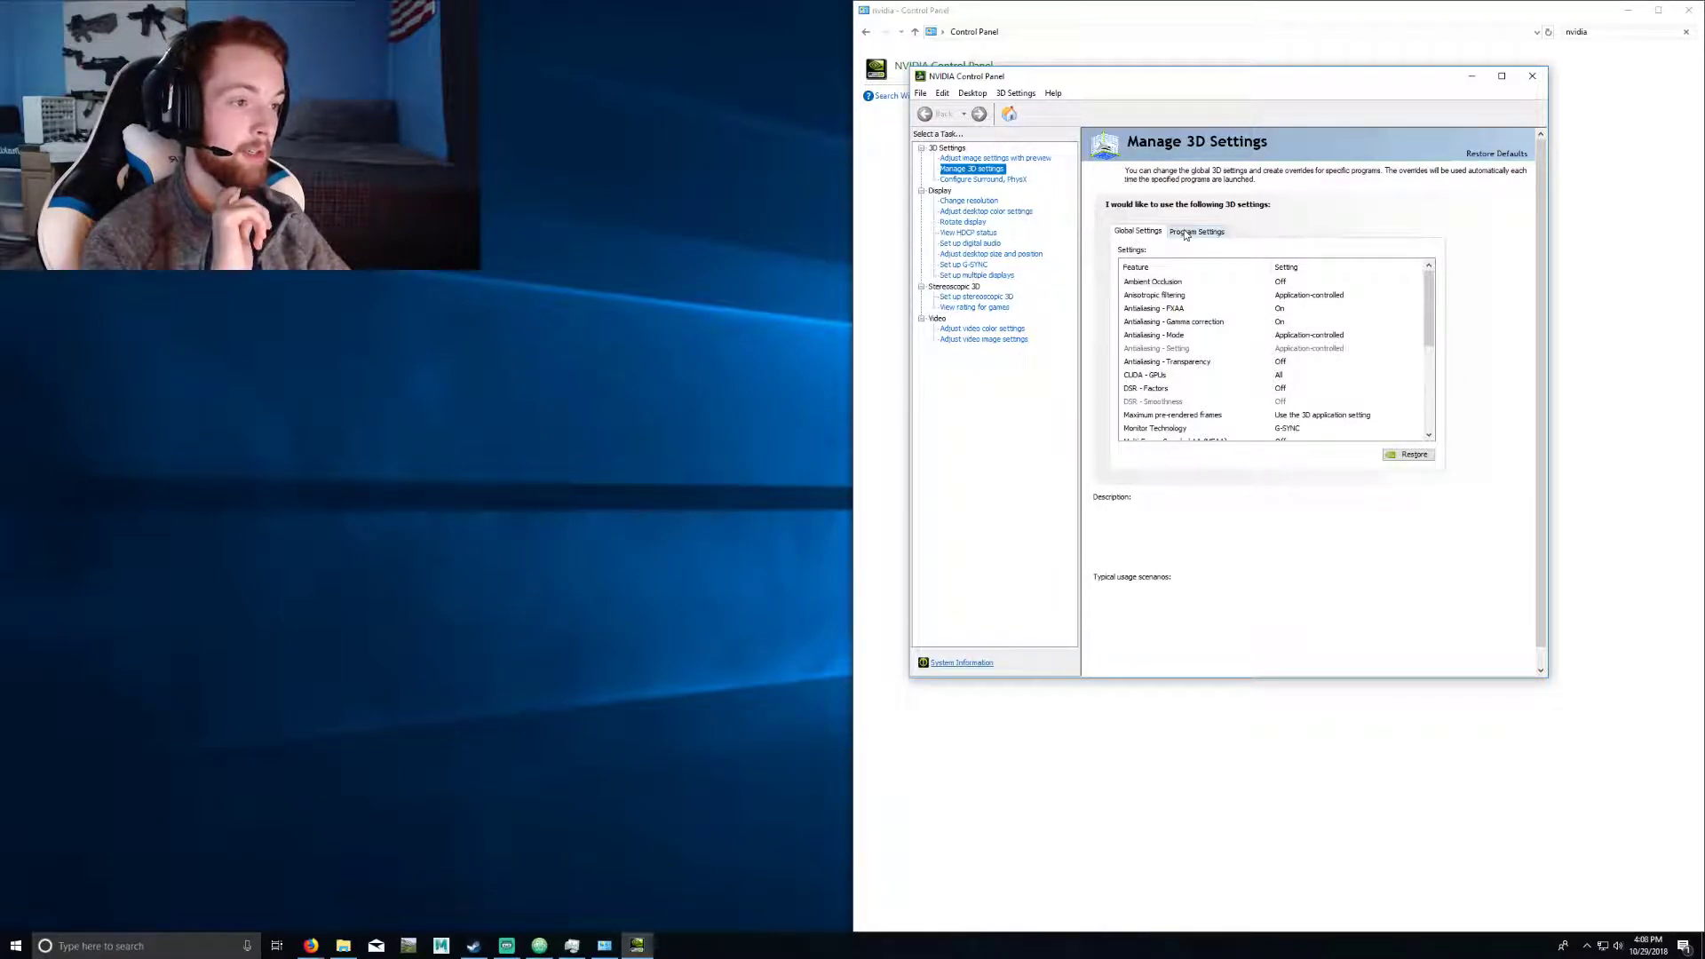
Step: Under Program Settings, add atom.exe browsed from Atom's install folder path
left_click(1196, 232)
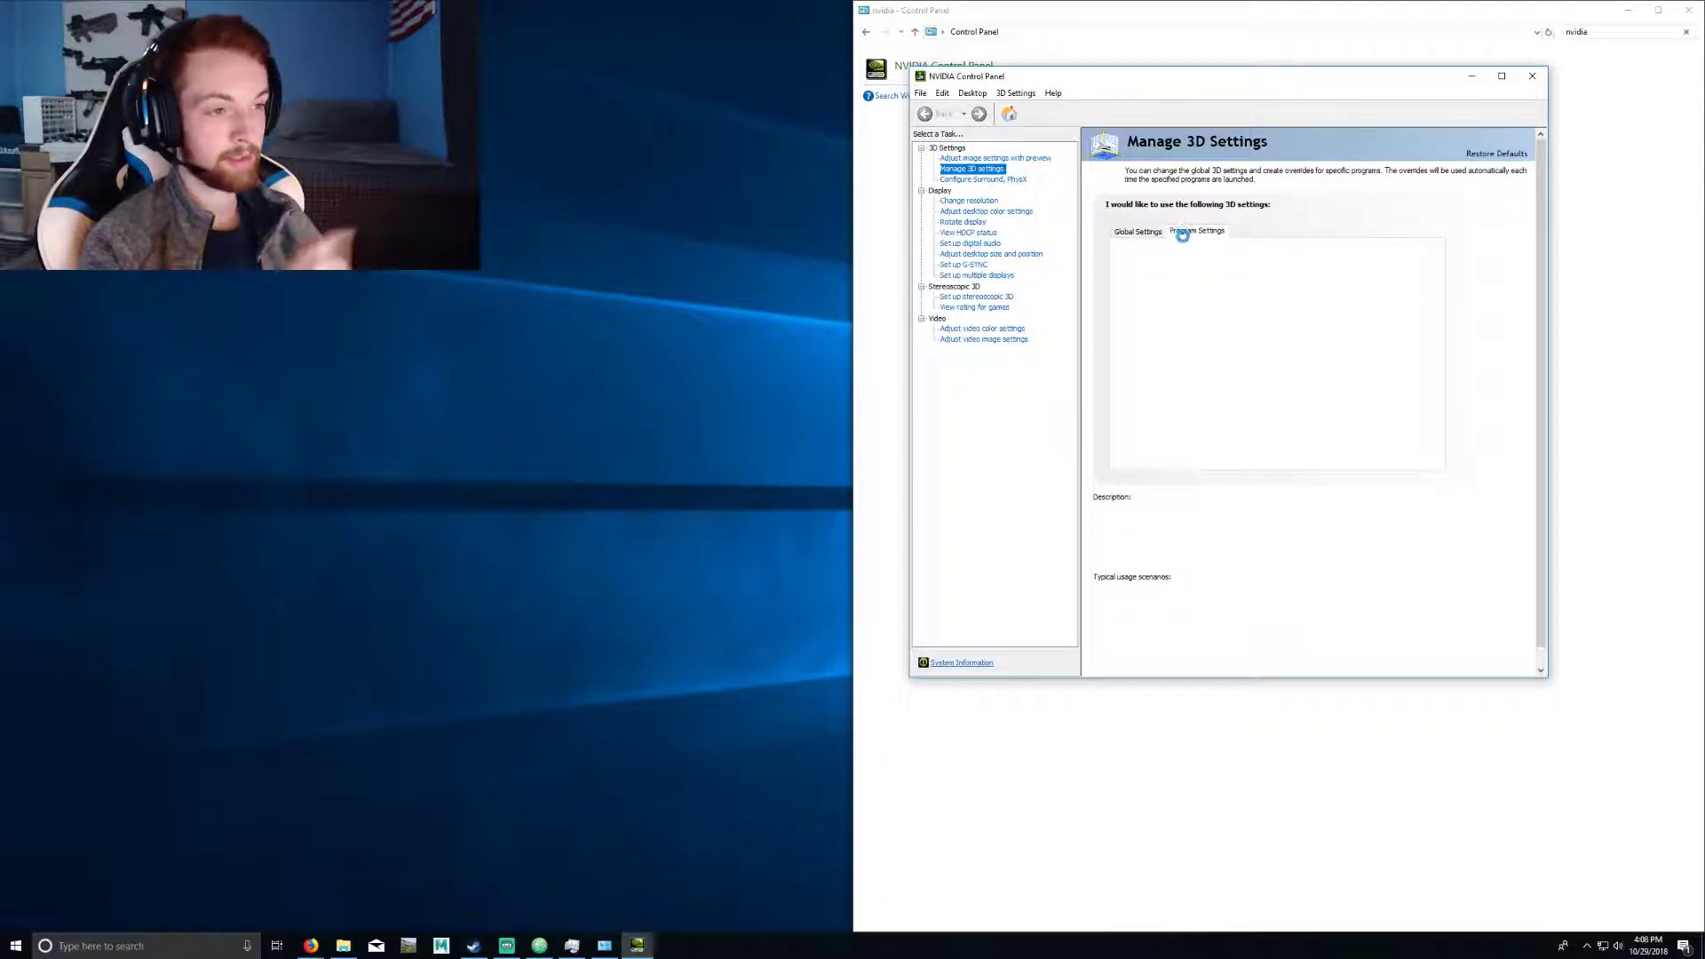
left_click(1196, 231)
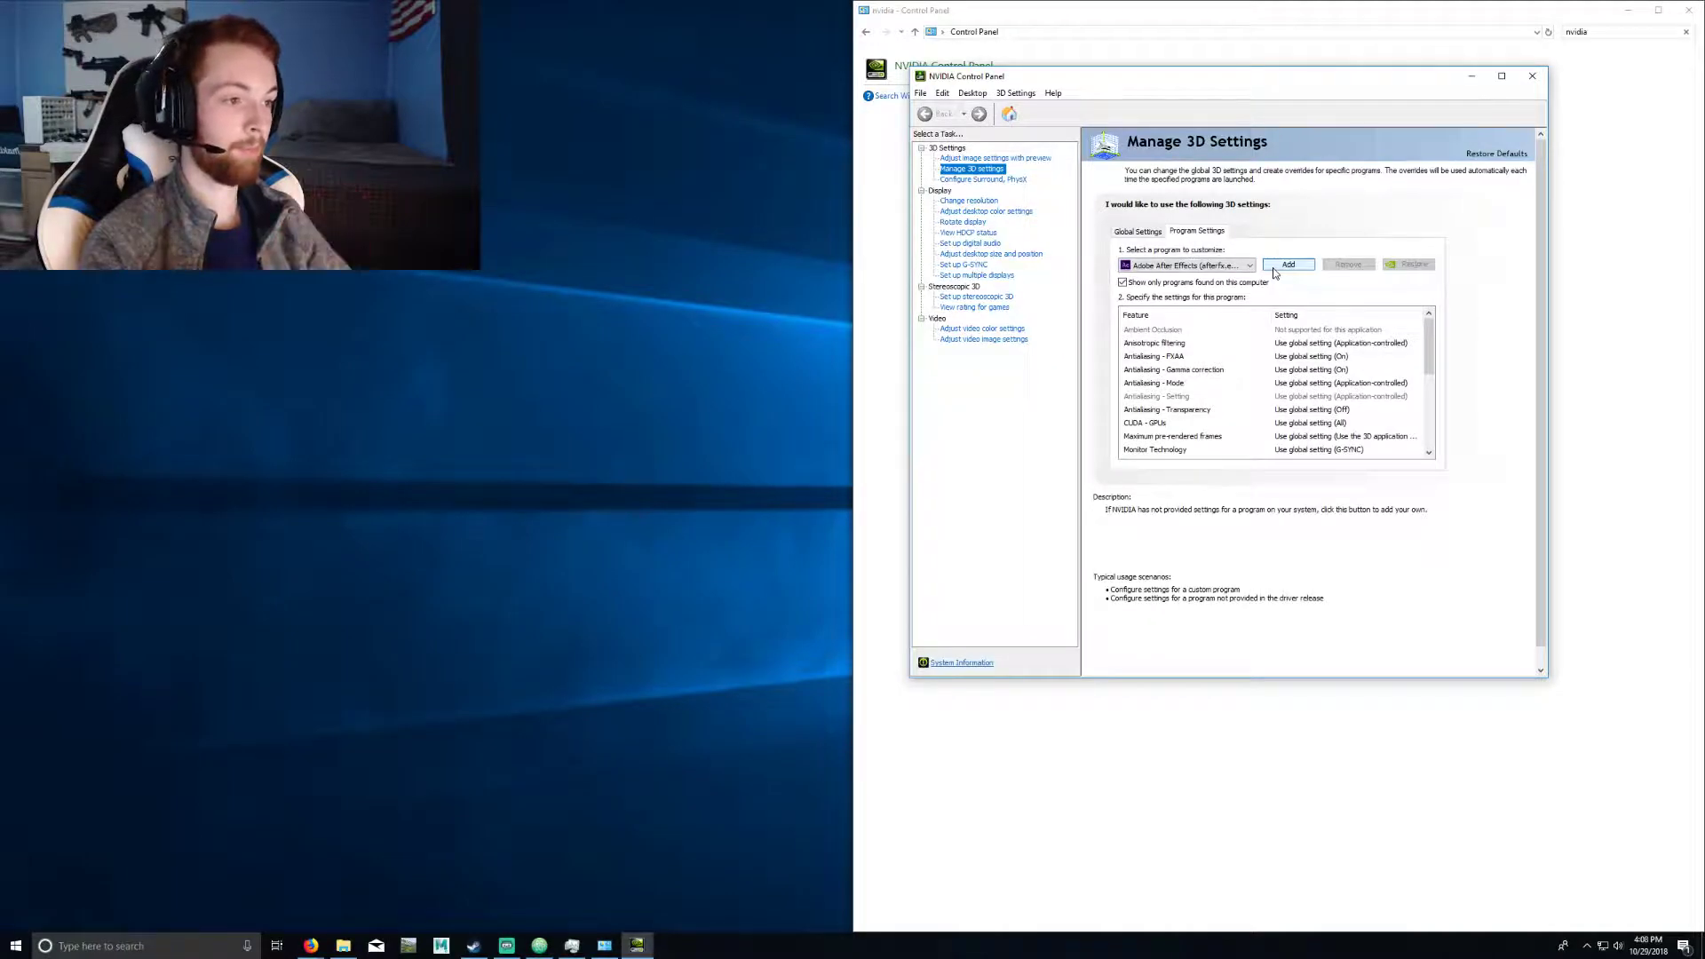
left_click(1287, 265)
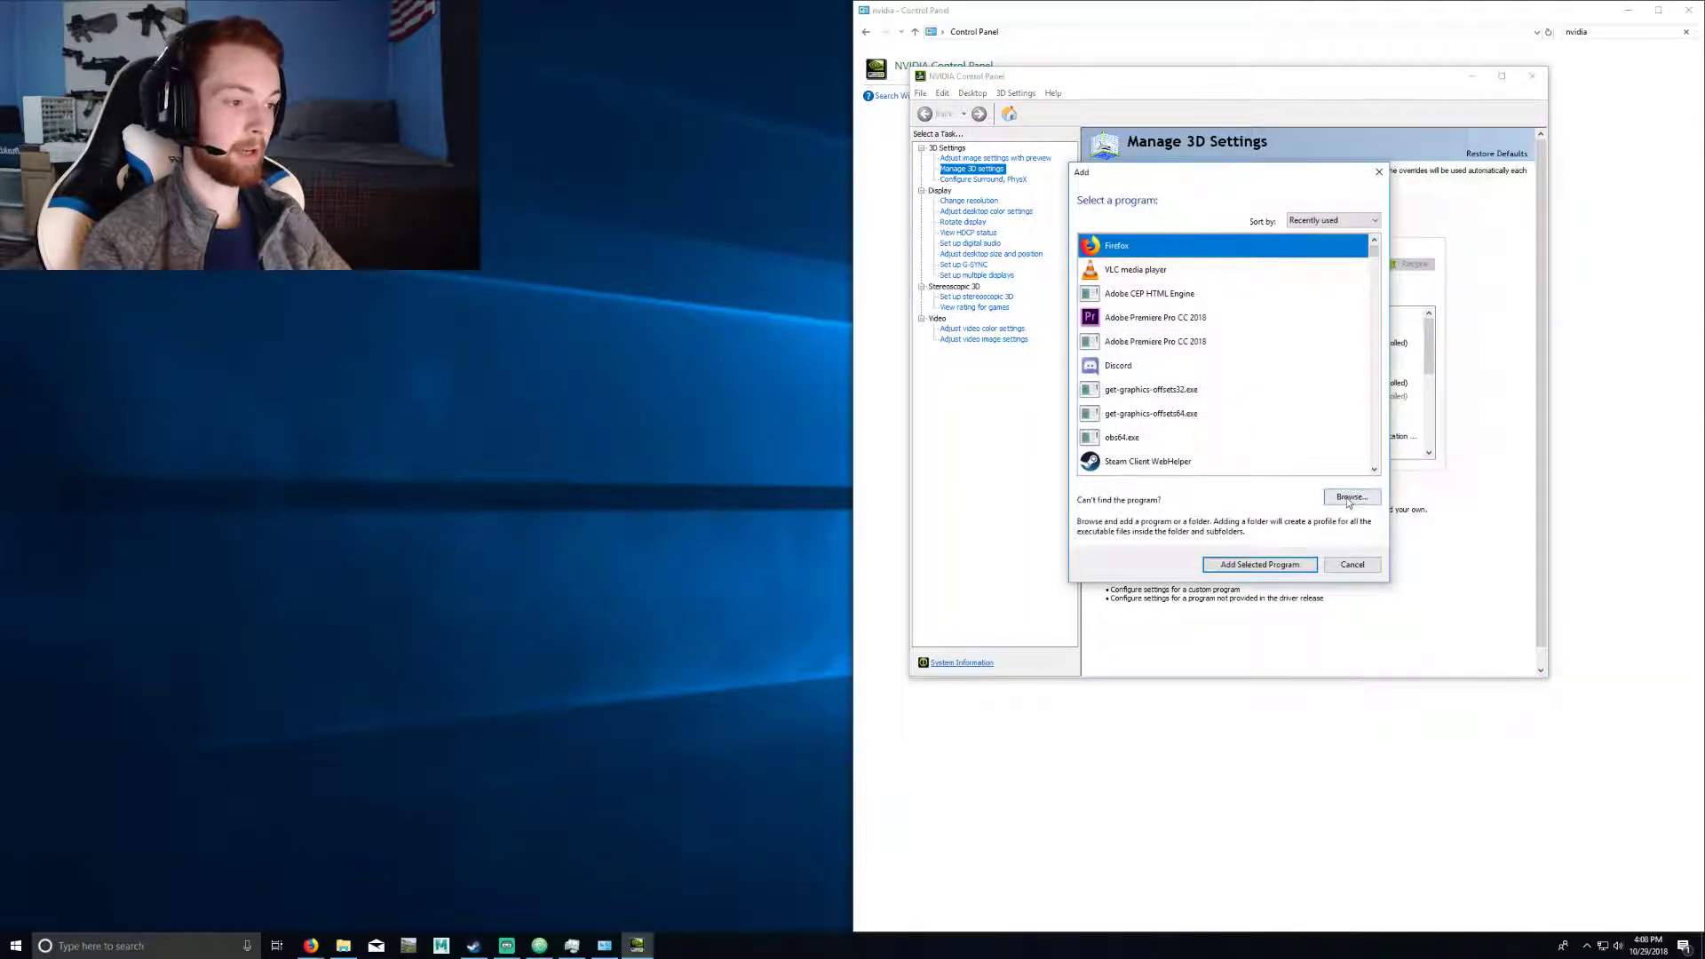
left_click(1351, 497)
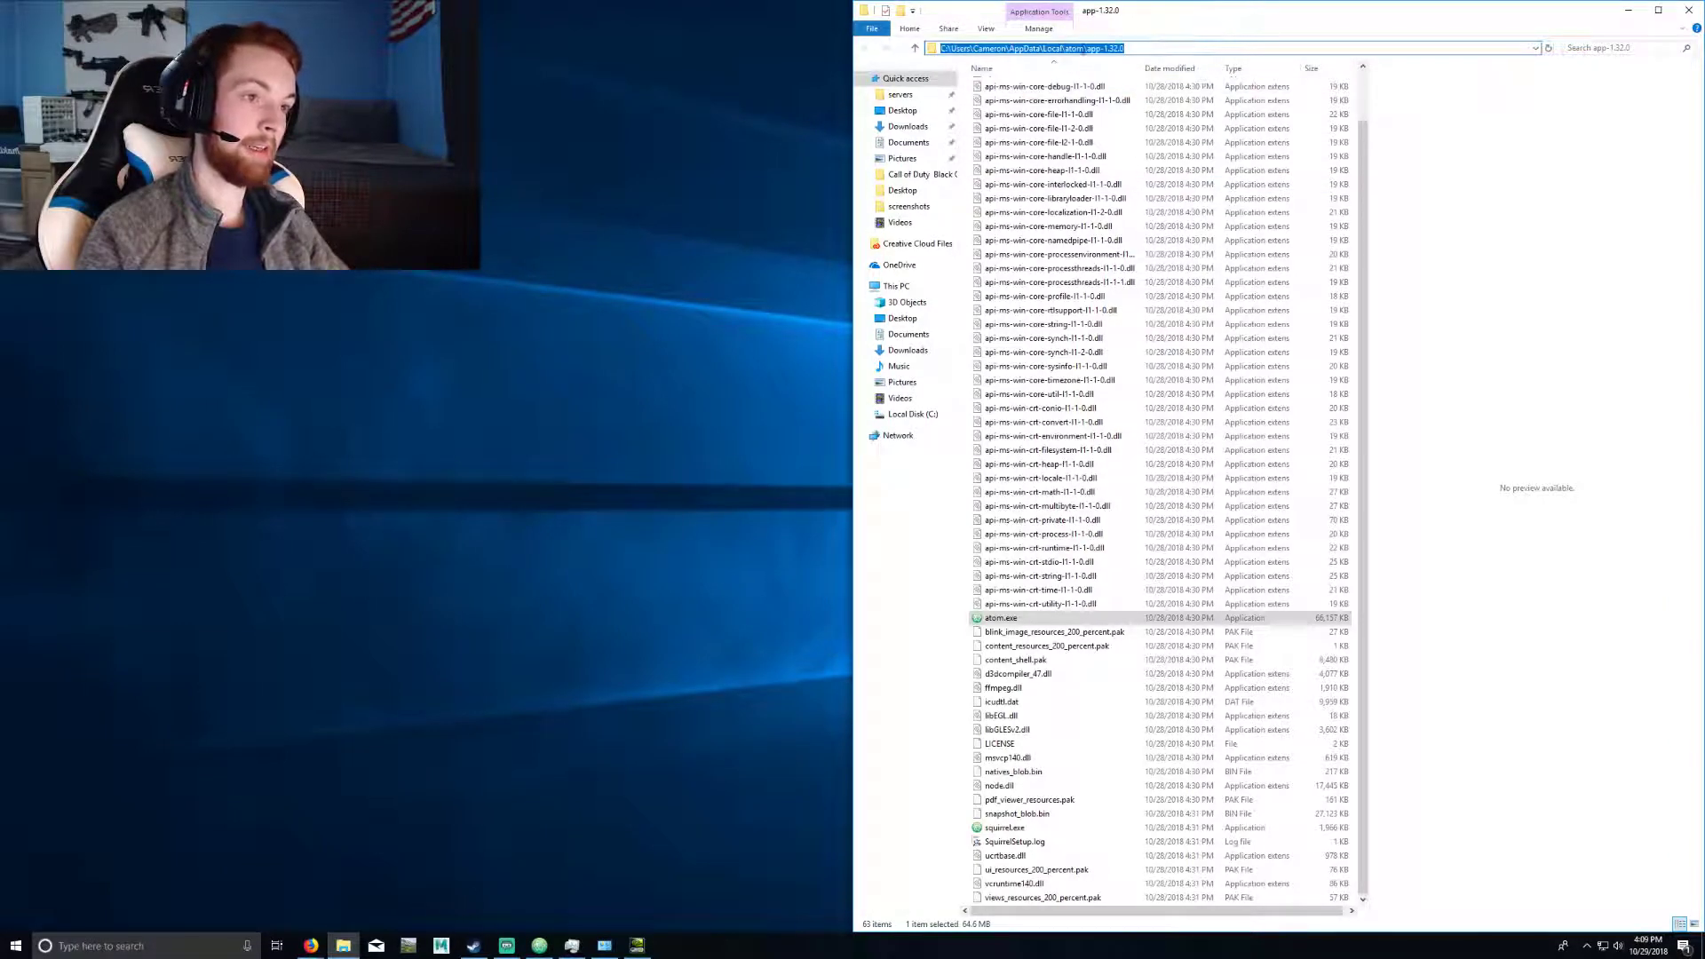
left_click(1181, 48)
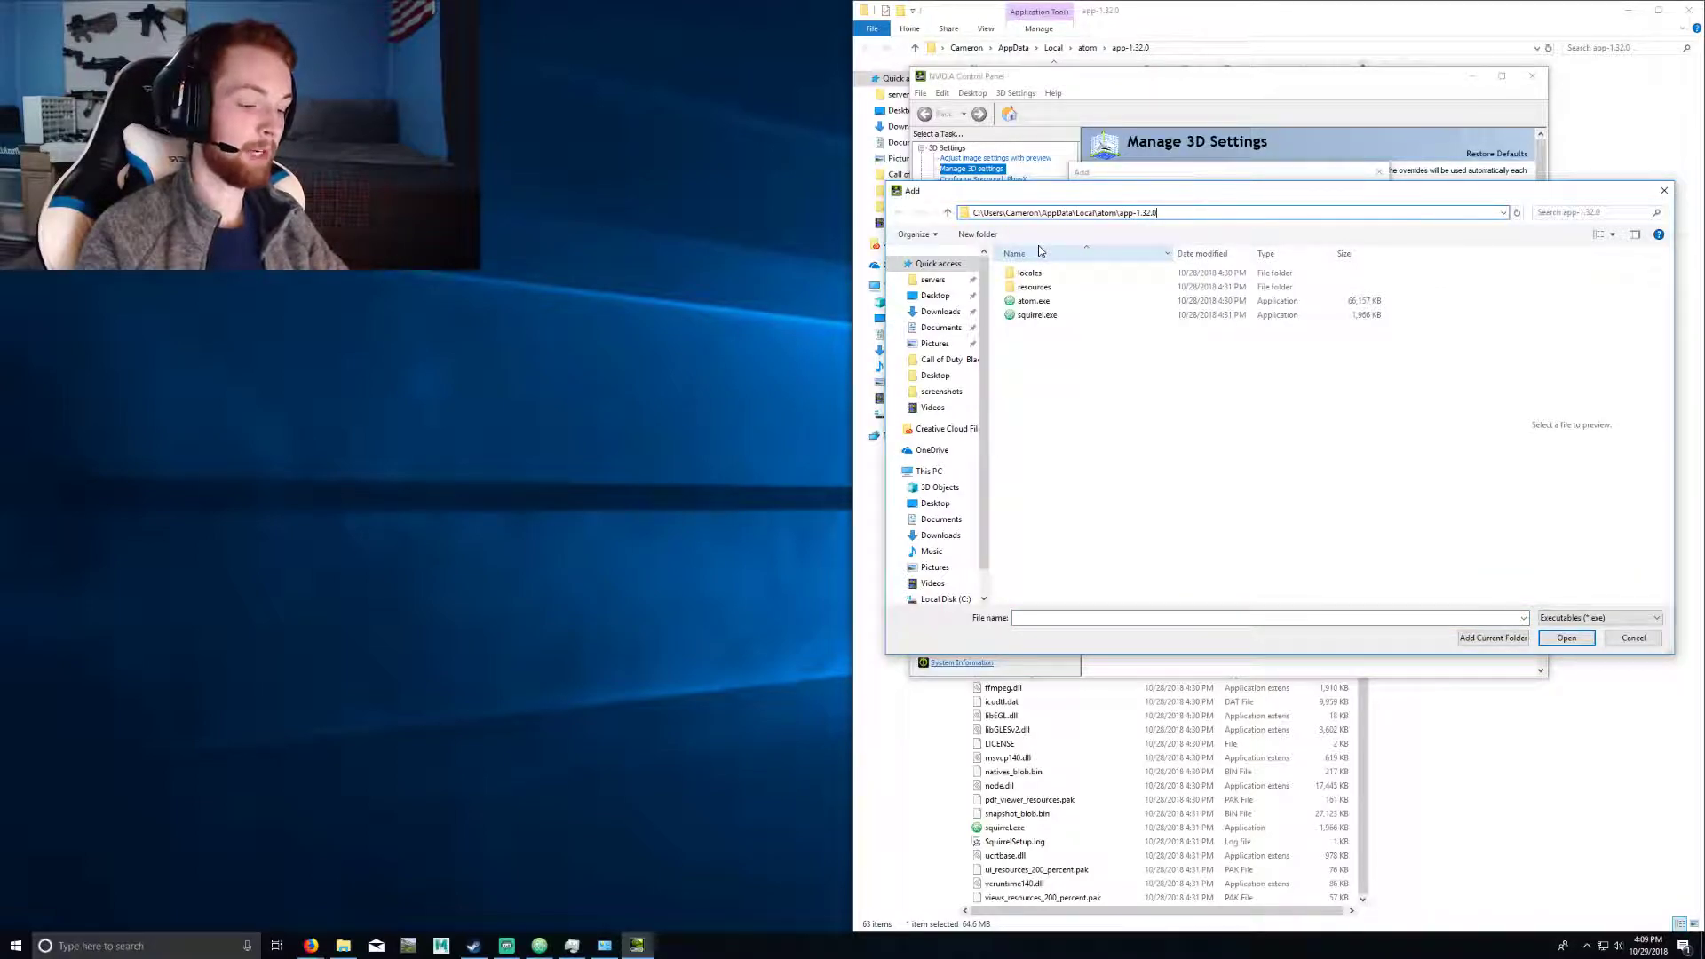
left_click(1032, 300)
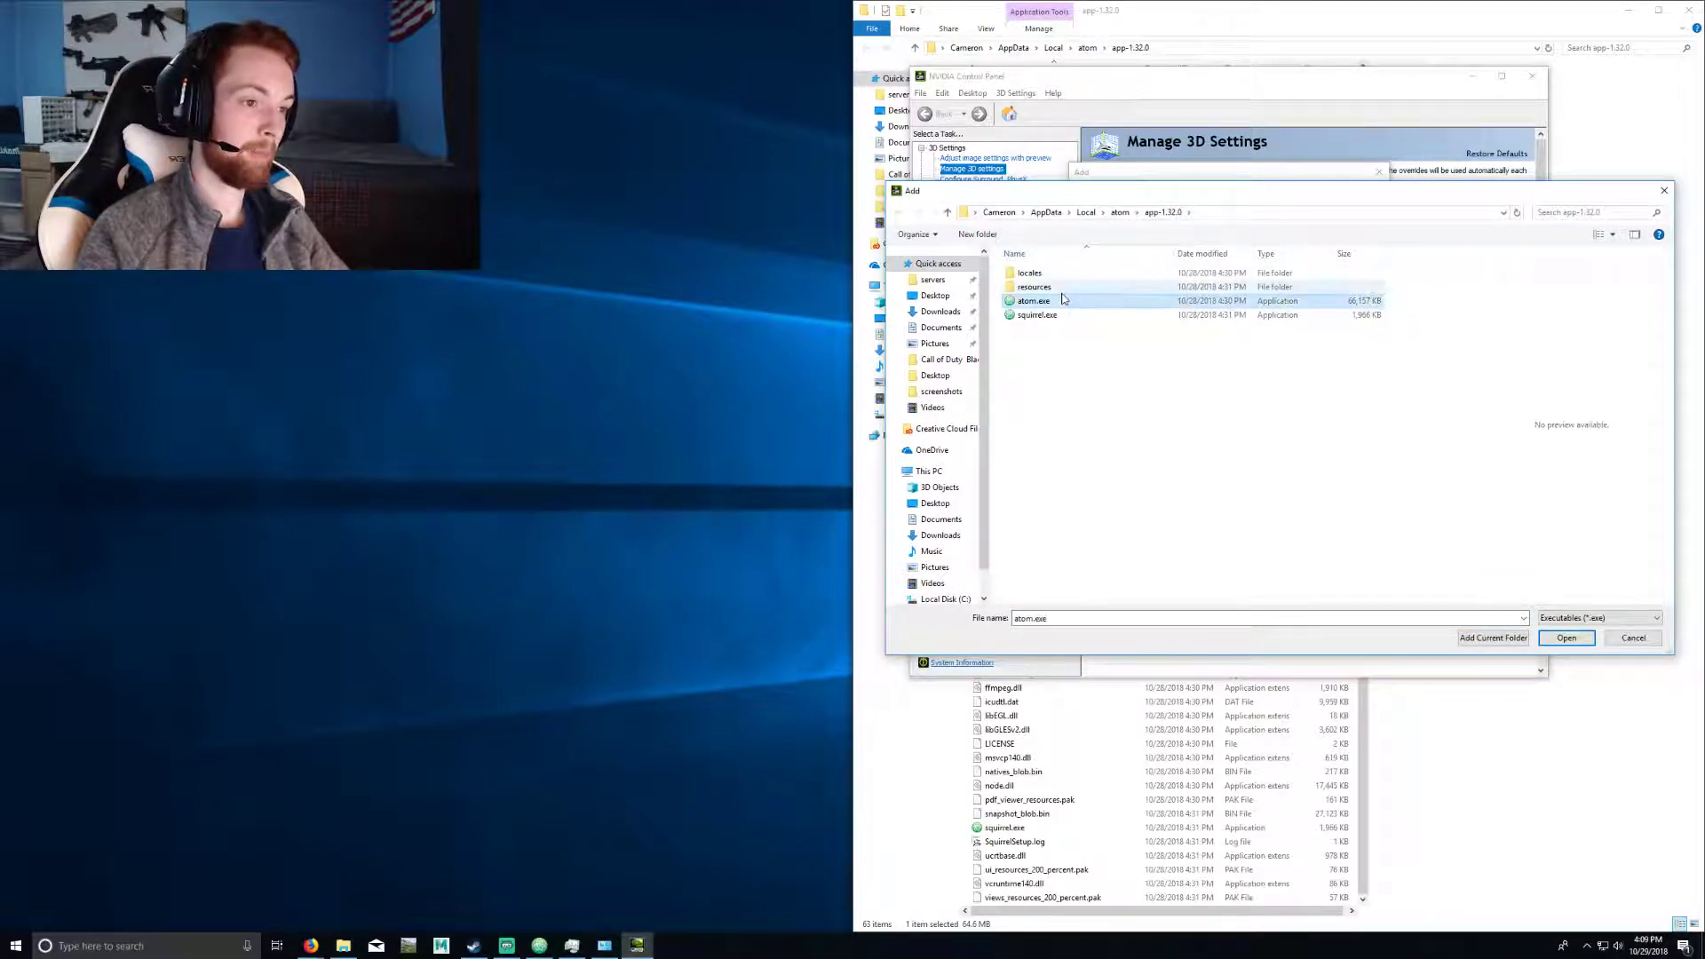
left_click(1566, 637)
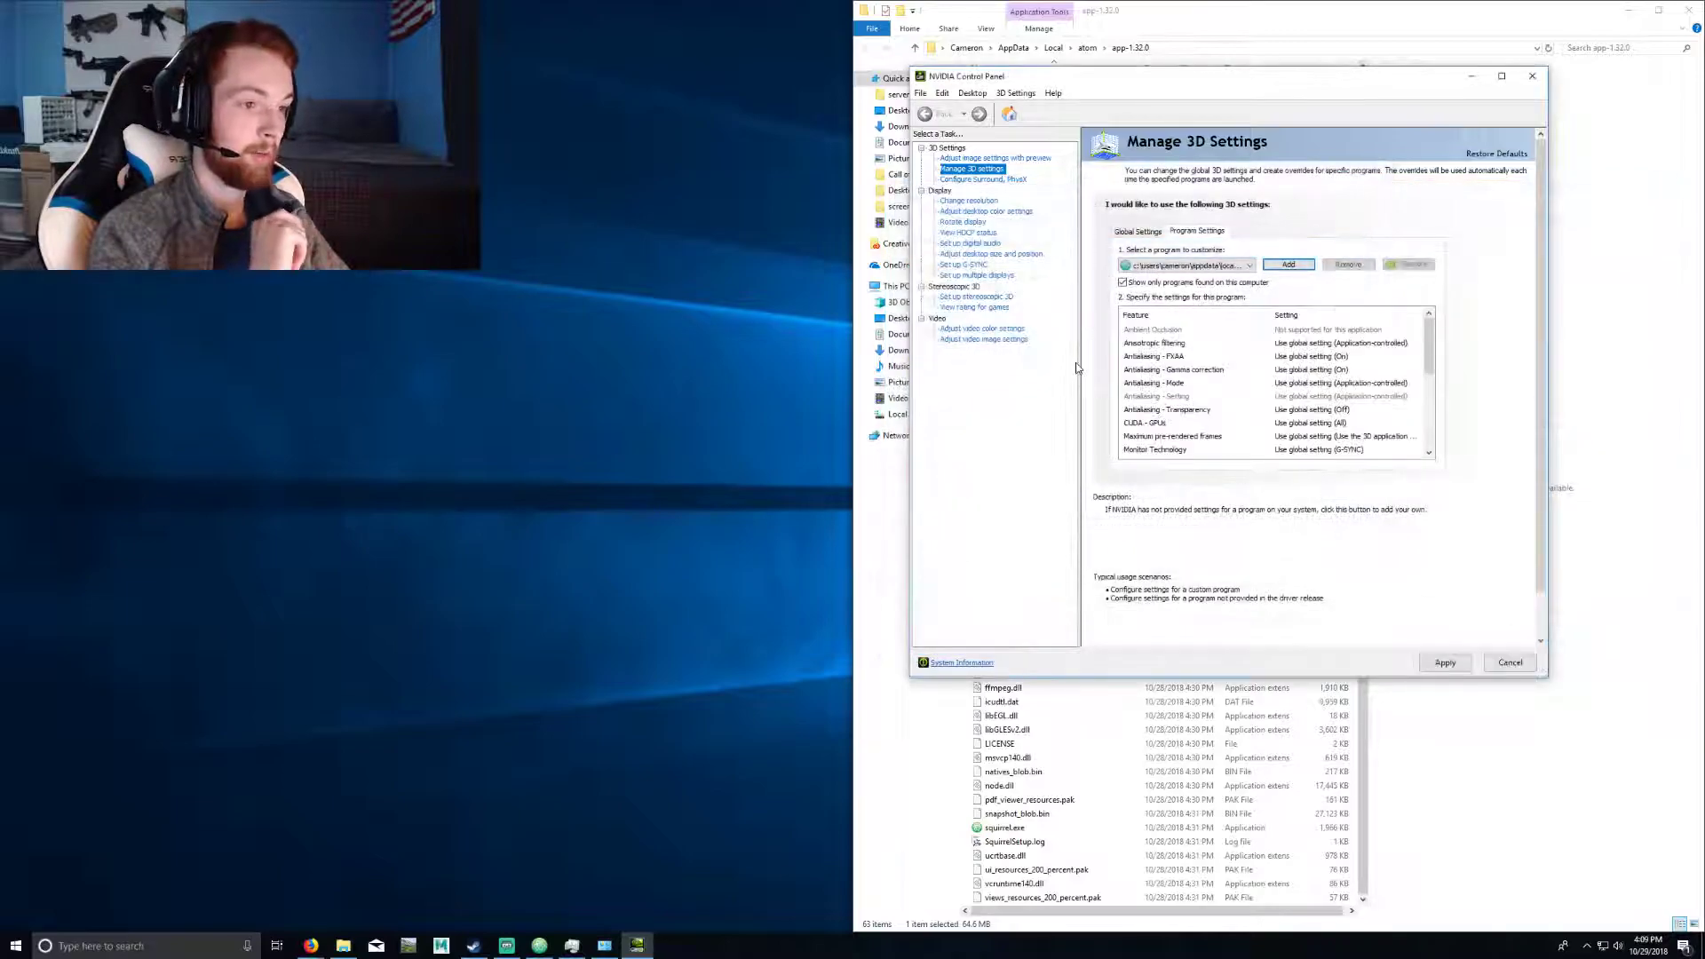
left_click(1154, 355)
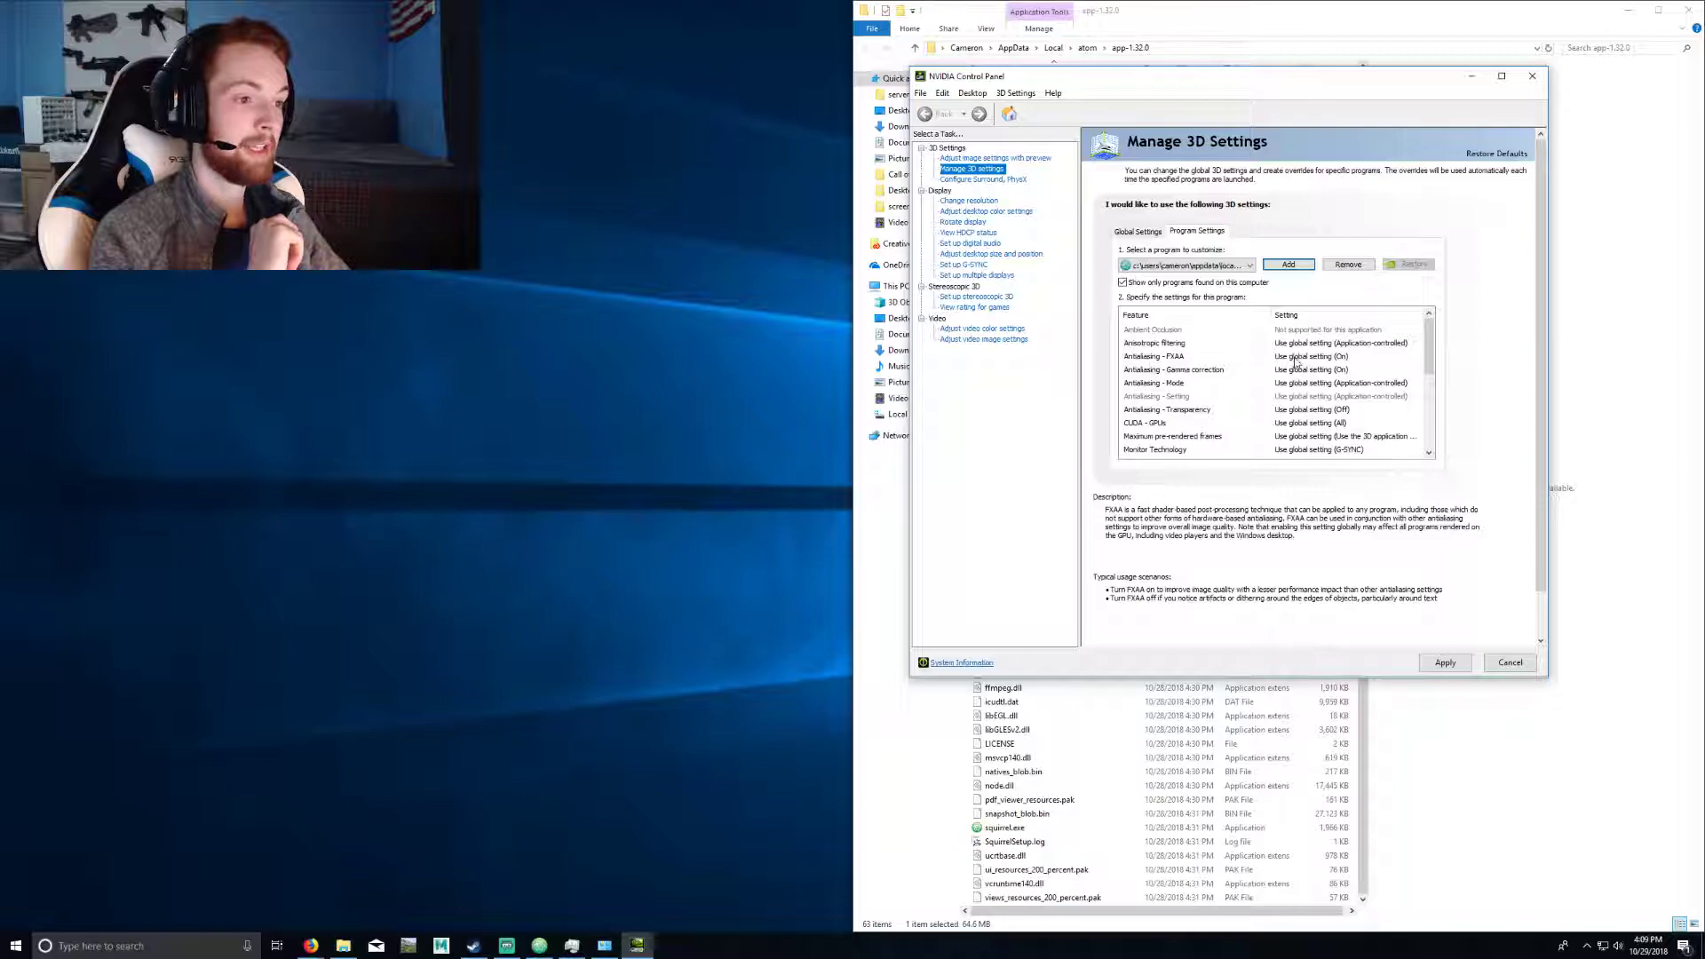
Step: Set Antialiasing - FXAA to Off for atom.exe and close NVIDIA Control Panel
left_click(1345, 355)
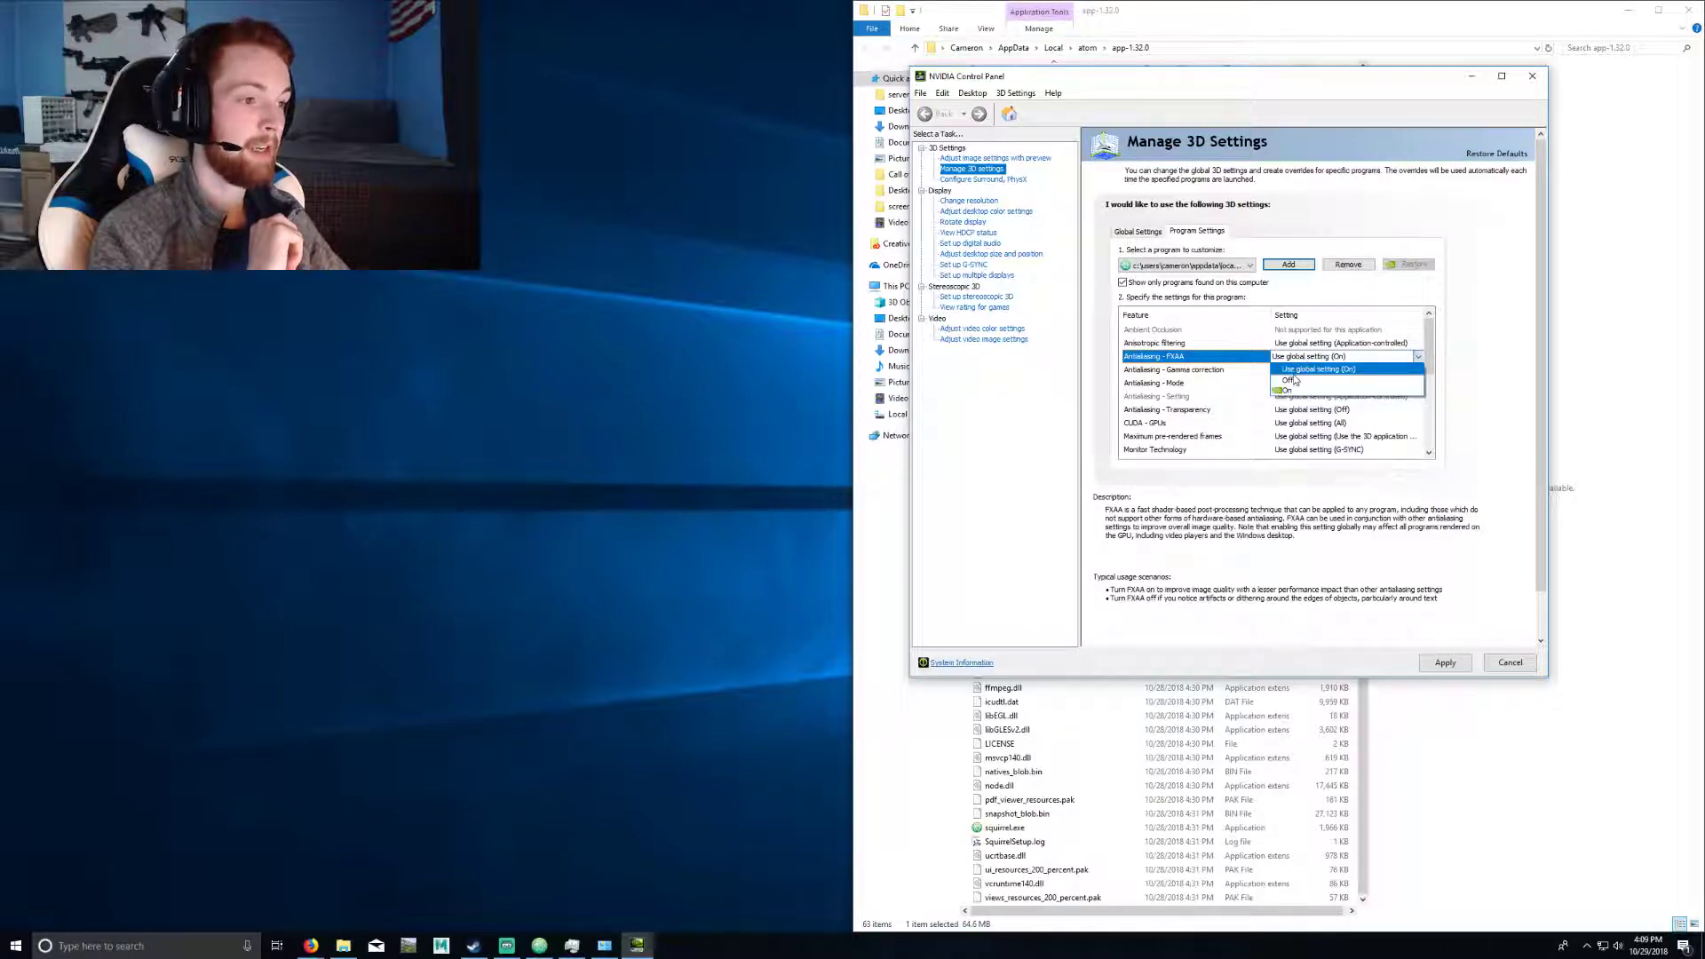
left_click(1287, 391)
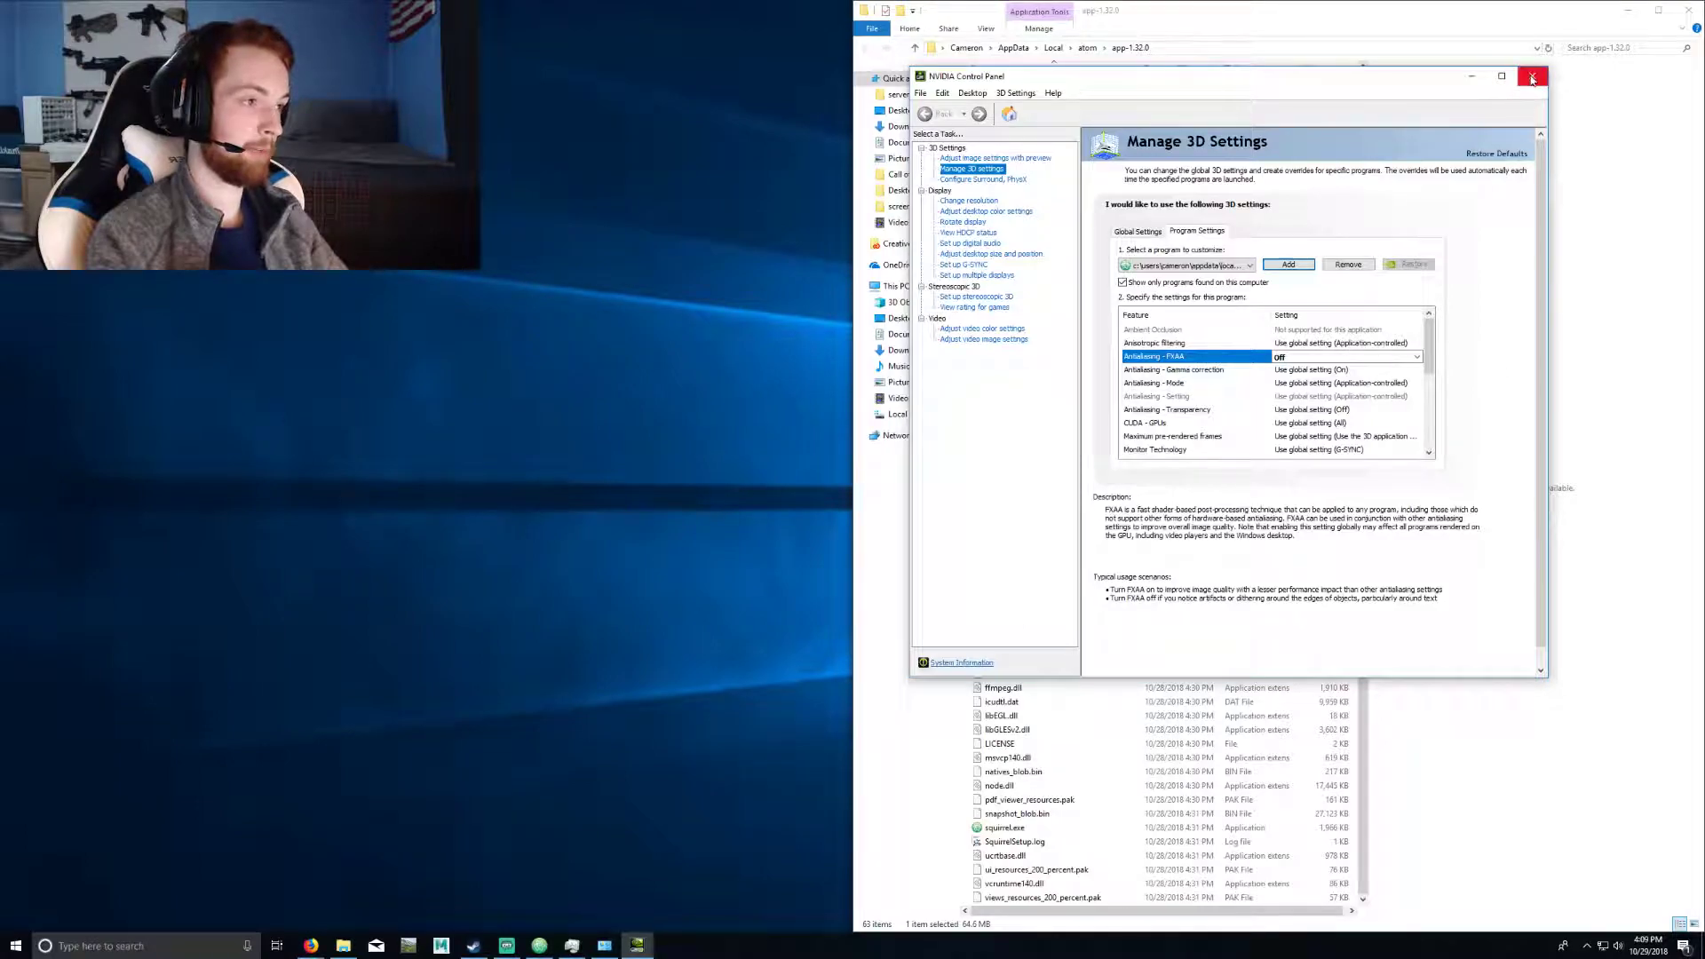
left_click(1532, 76)
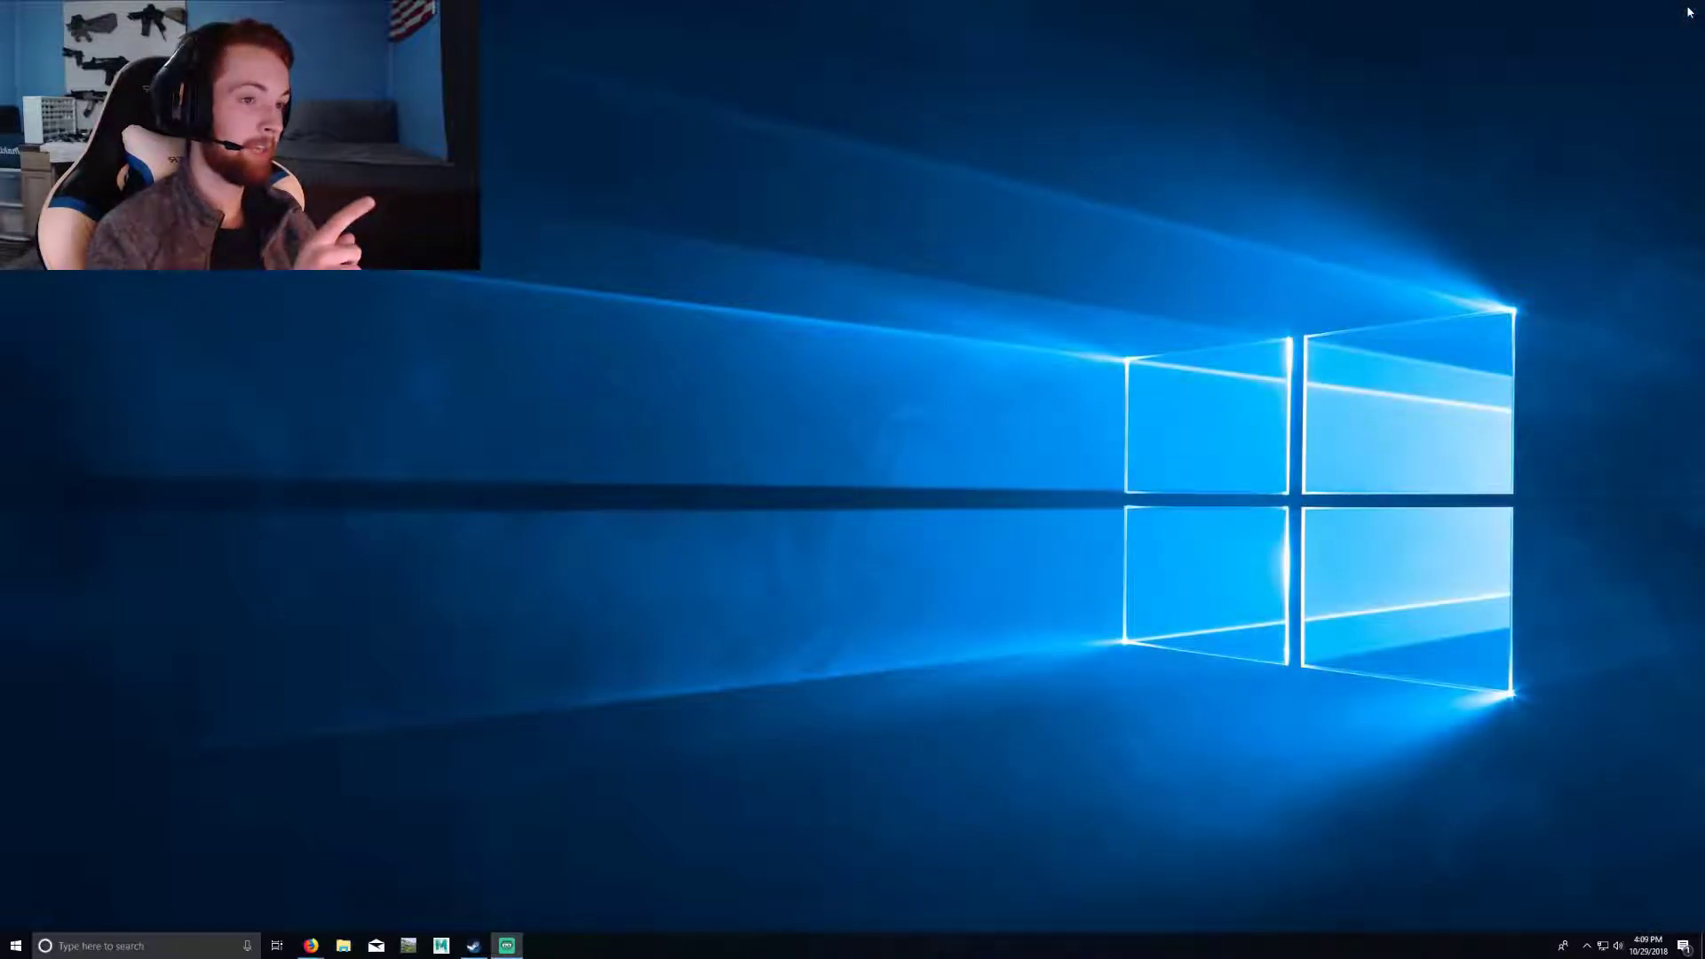
Step: Launch Atom via Start search for 'atom' and drag its window toward screen centre
type("atom")
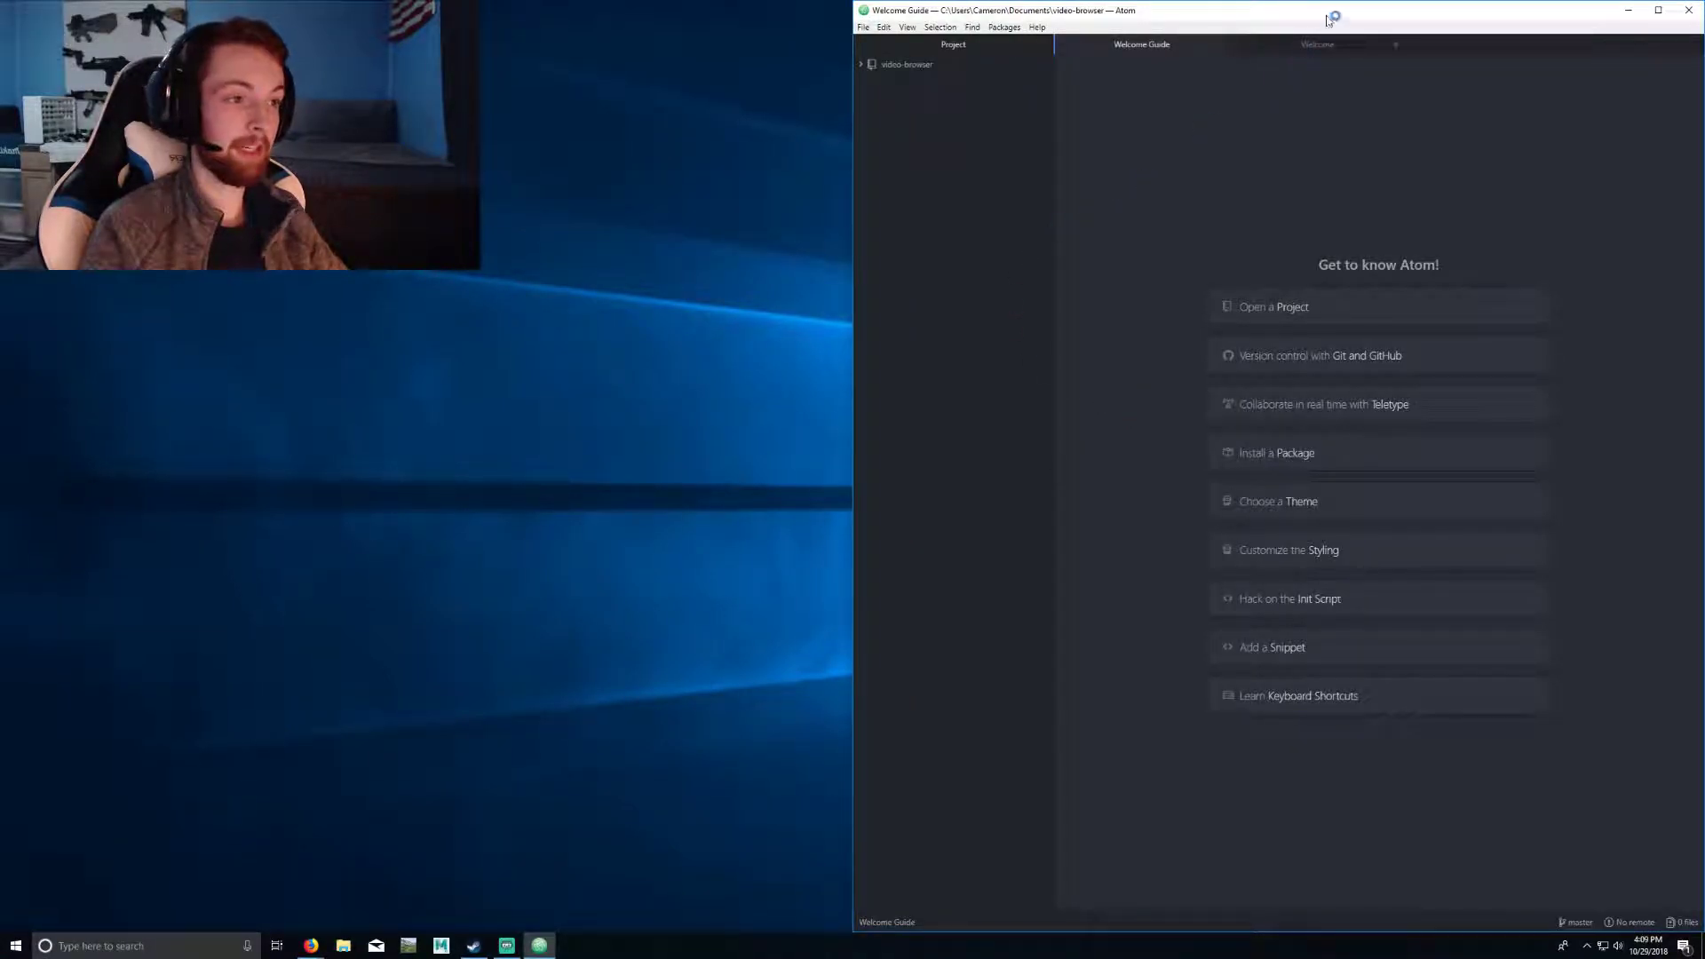
left_click_drag(1327, 19, 1259, 119)
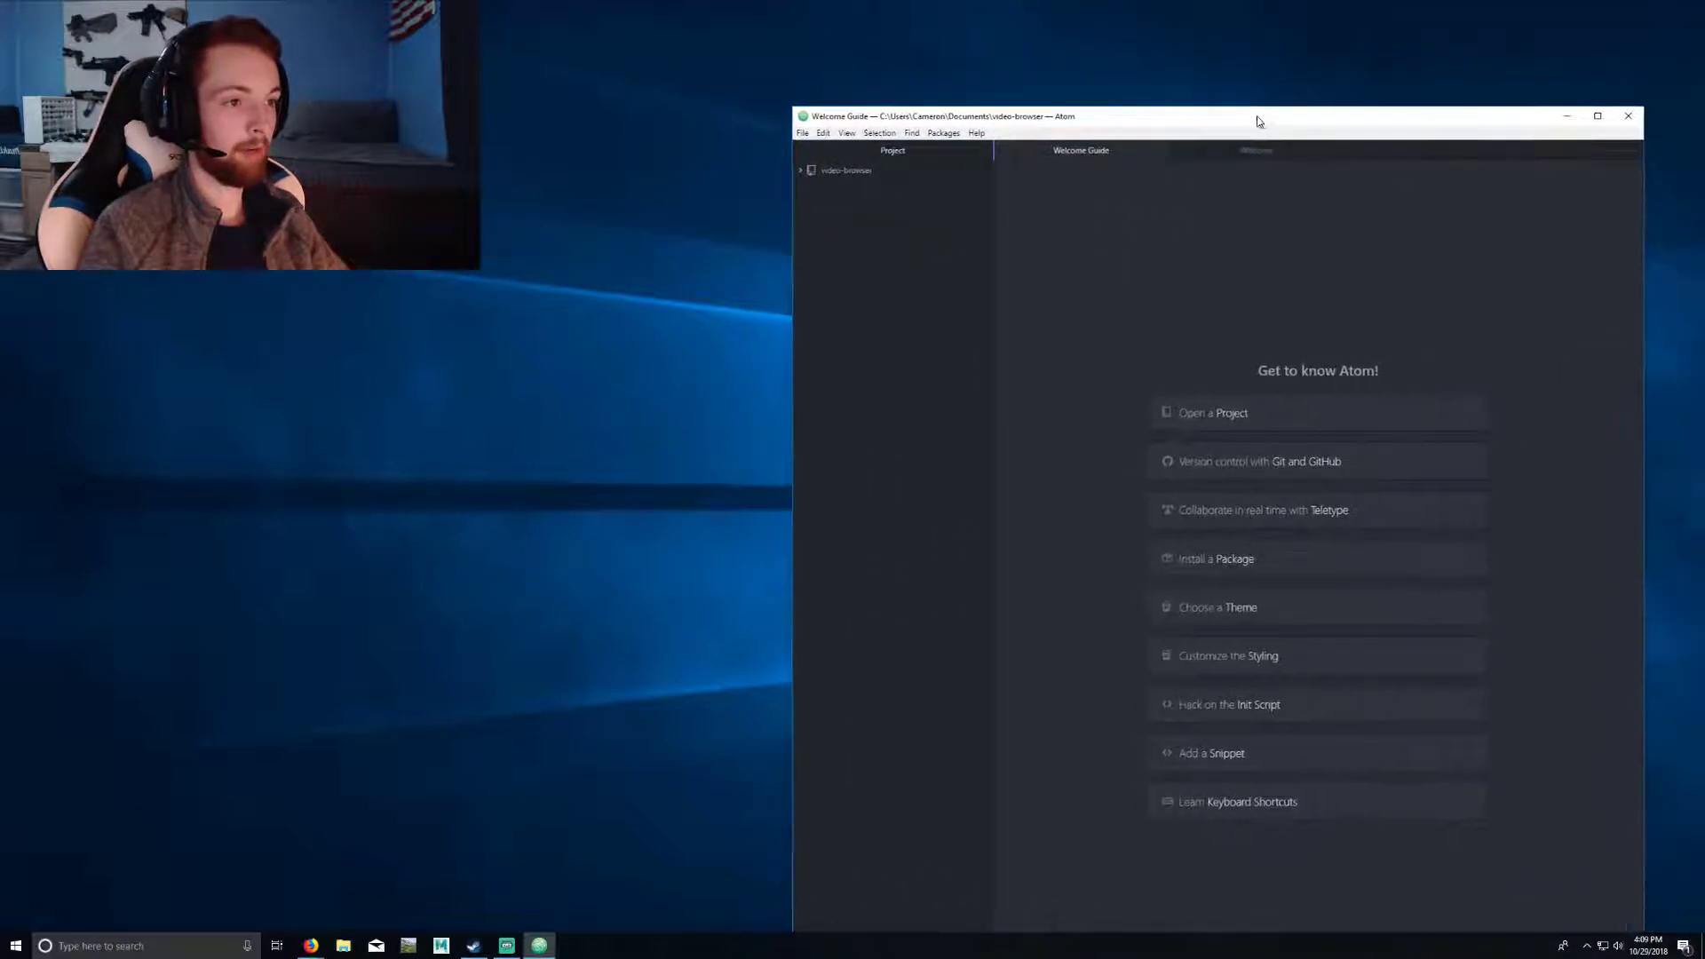